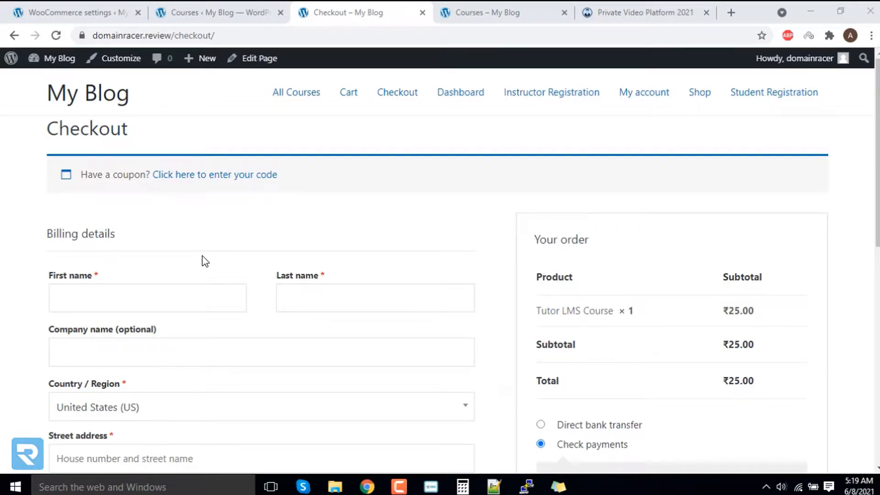
- Scroll the checkout page, then return to the WooCommerce Payments settings tab
{"action": "scroll", "scroll_direction": "down", "scroll_amount": 3}
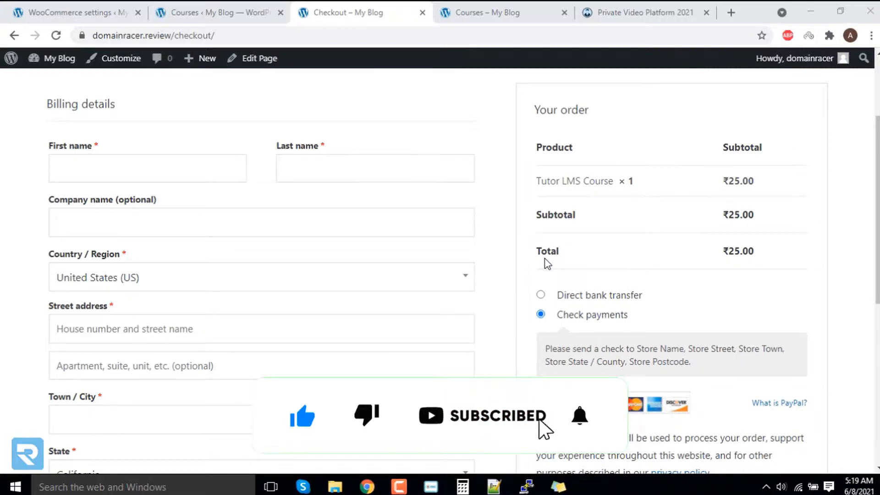
{"action": "left_click", "coordinate": [73, 12]}
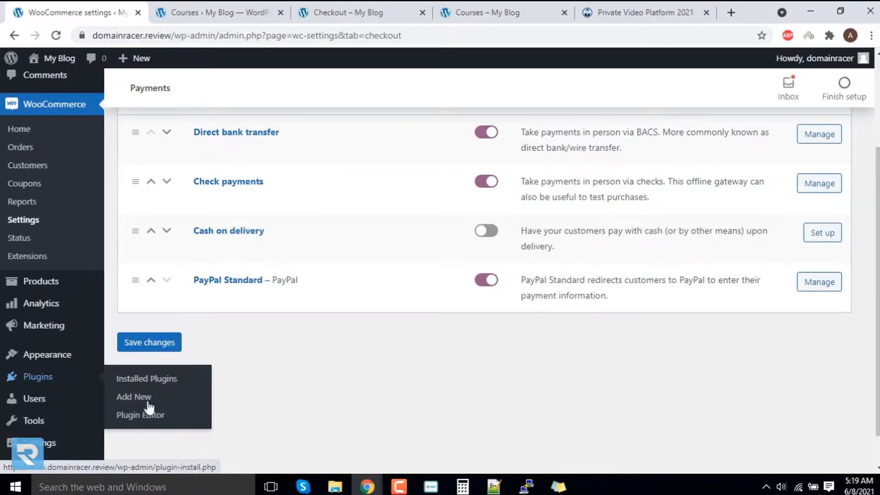
- Search plugins for 'stripe woocommerce', then install and activate WooCommerce Stripe Payment Gateway
{"action": "left_click", "coordinate": [133, 397]}
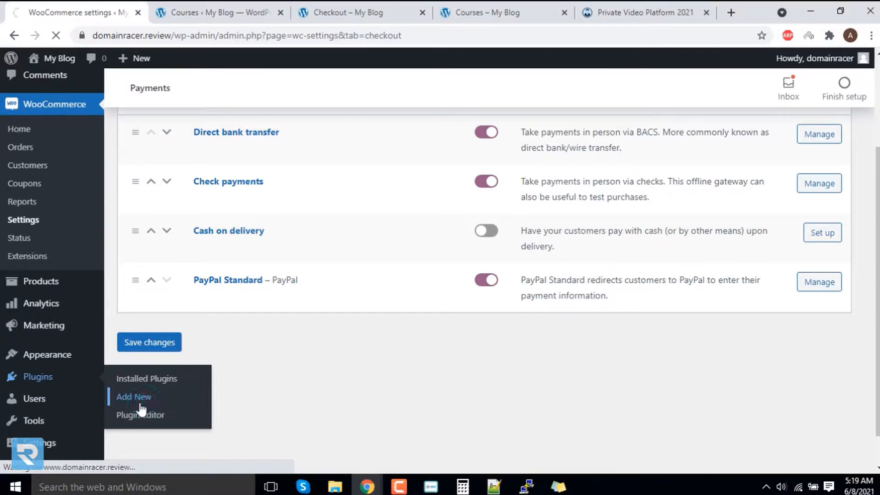
{"action": "type", "text": "s"}
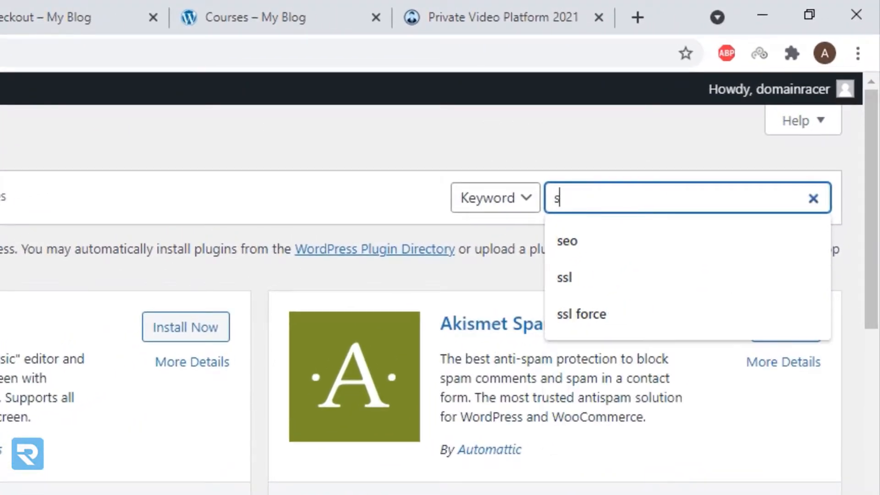
{"action": "type", "text": "stripe wo"}
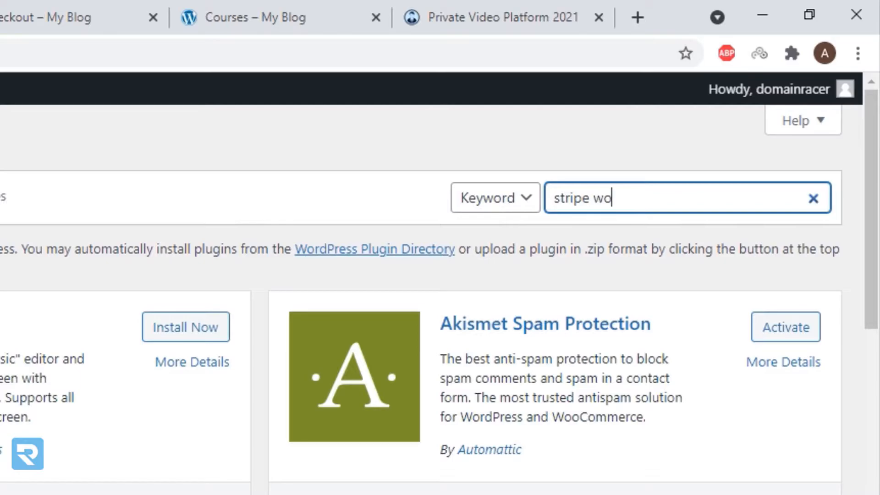
{"action": "type", "text": "ocommerce"}
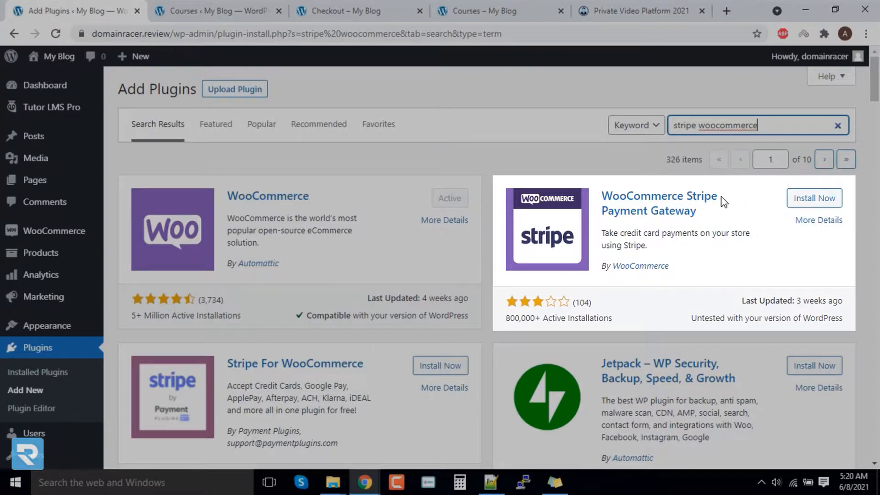
{"action": "mouse_move", "coordinate": [647, 201]}
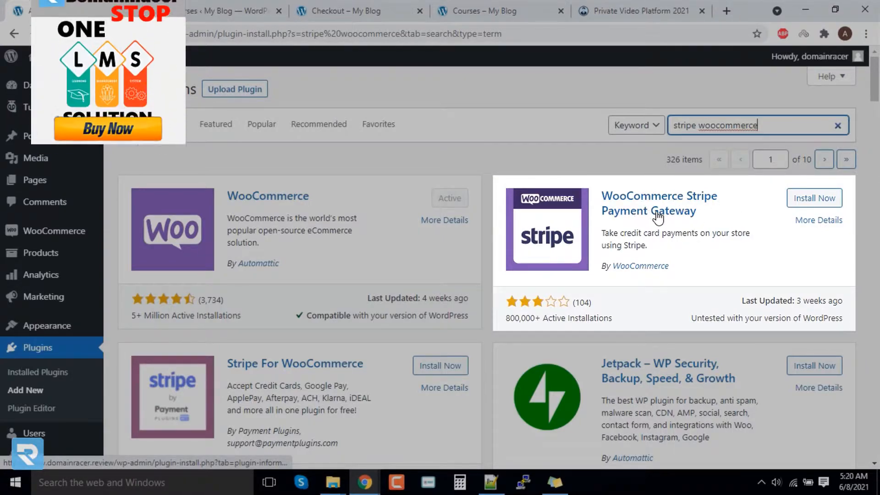
{"action": "left_click", "coordinate": [814, 198]}
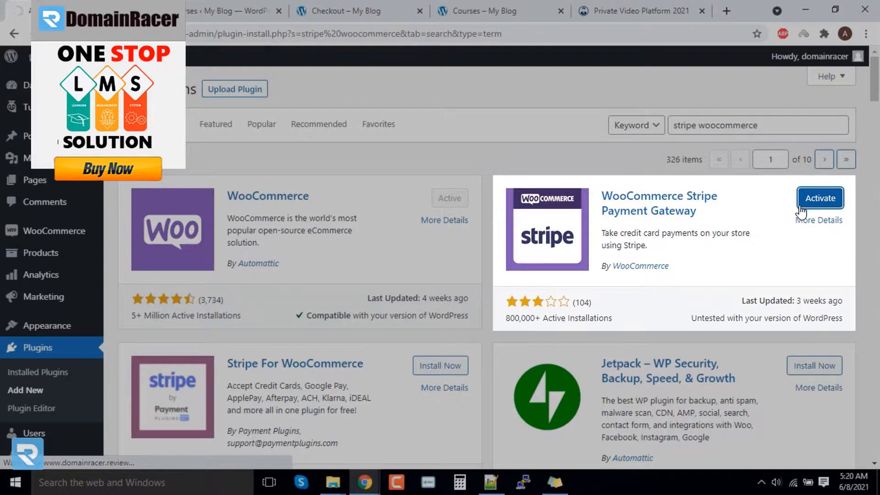
{"action": "left_click", "coordinate": [819, 197]}
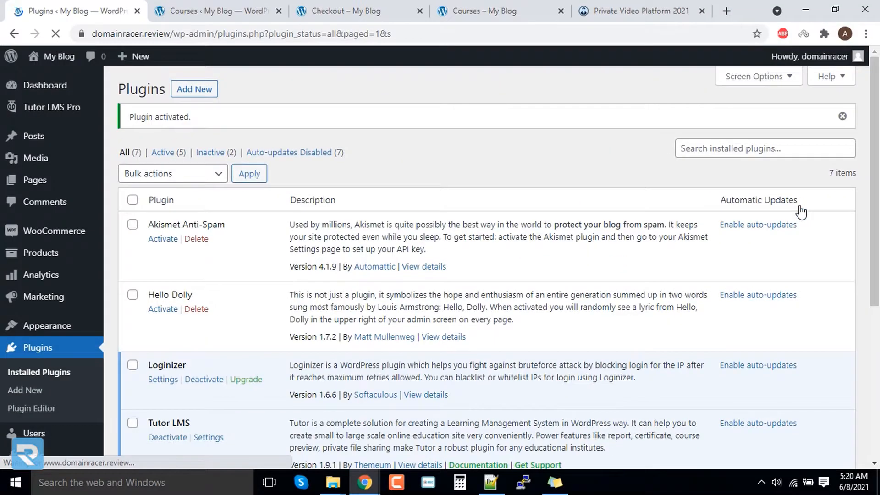
{"action": "scroll", "scroll_direction": "down", "scroll_amount": 3}
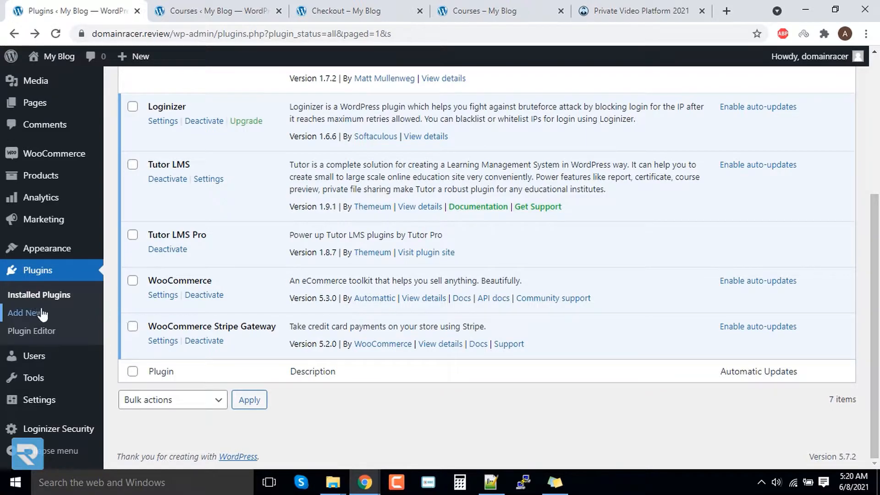
- Search plugins for 'razorpay', then install and activate Razorpay for WooCommerce
{"action": "left_click", "coordinate": [25, 312]}
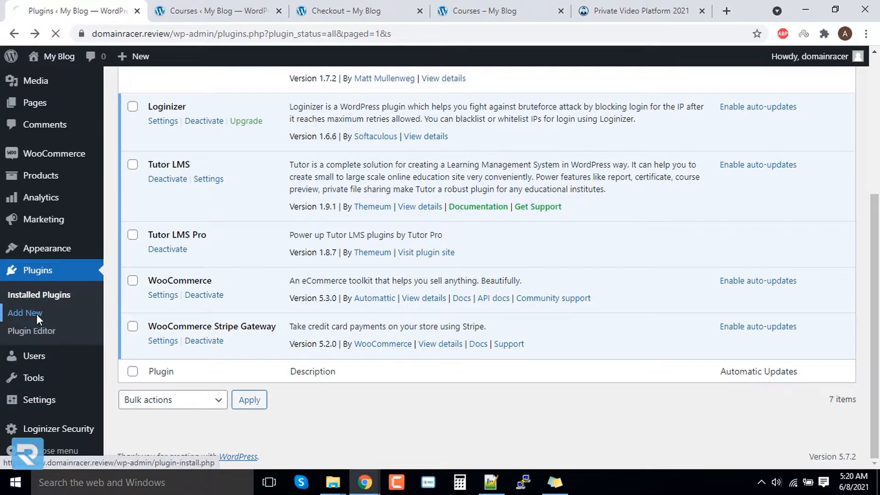
{"action": "left_click", "coordinate": [25, 313]}
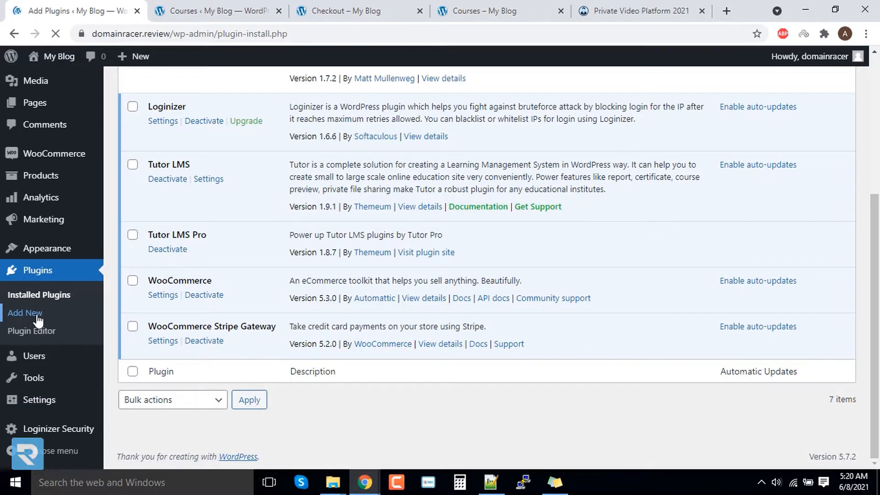
{"action": "left_click", "coordinate": [24, 313]}
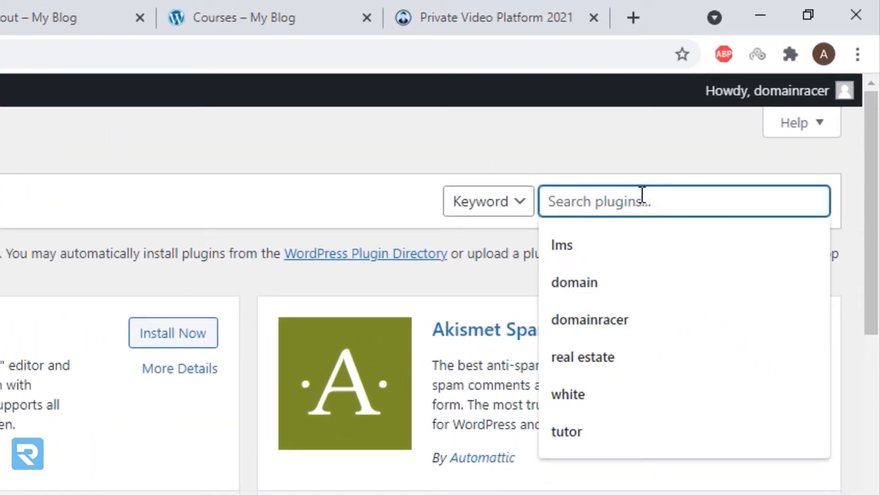
{"action": "type", "text": "razorpay"}
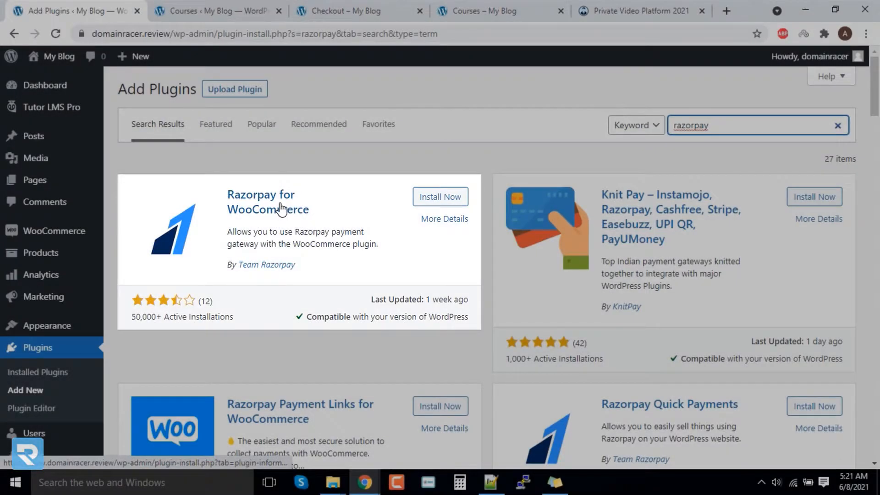
{"action": "mouse_move", "coordinate": [287, 219]}
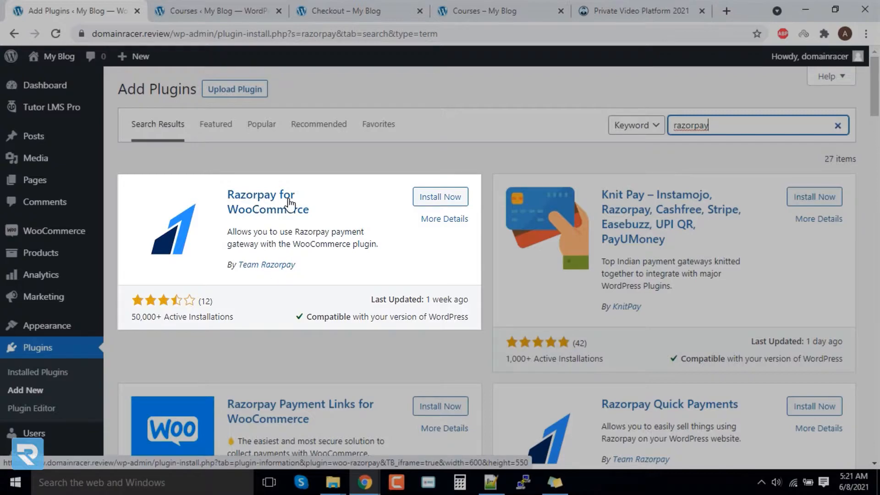
{"action": "mouse_move", "coordinate": [281, 213]}
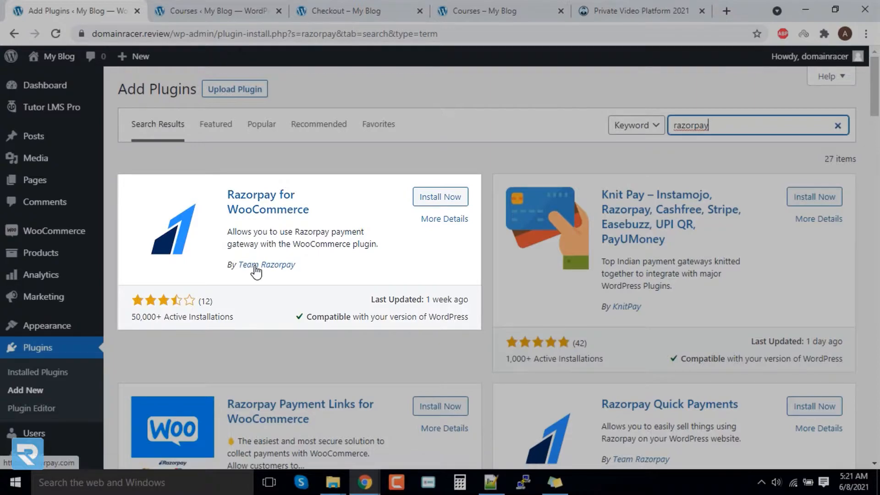
{"action": "mouse_move", "coordinate": [255, 272]}
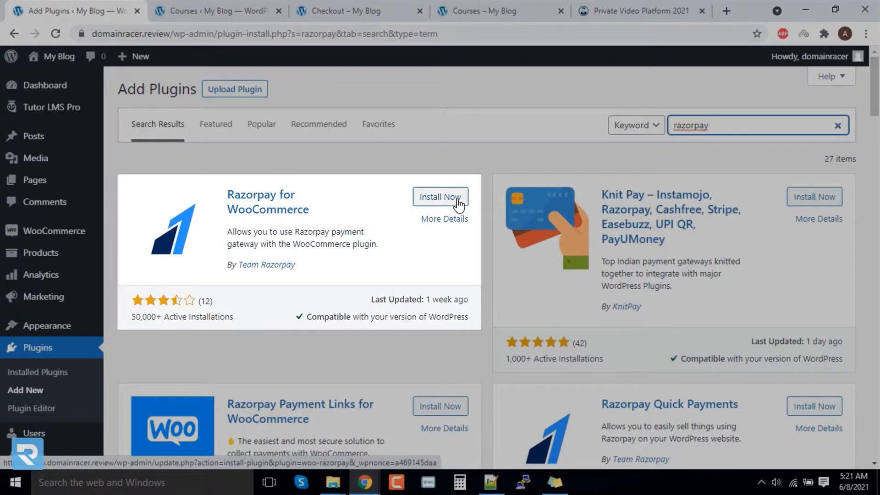
{"action": "left_click", "coordinate": [440, 196]}
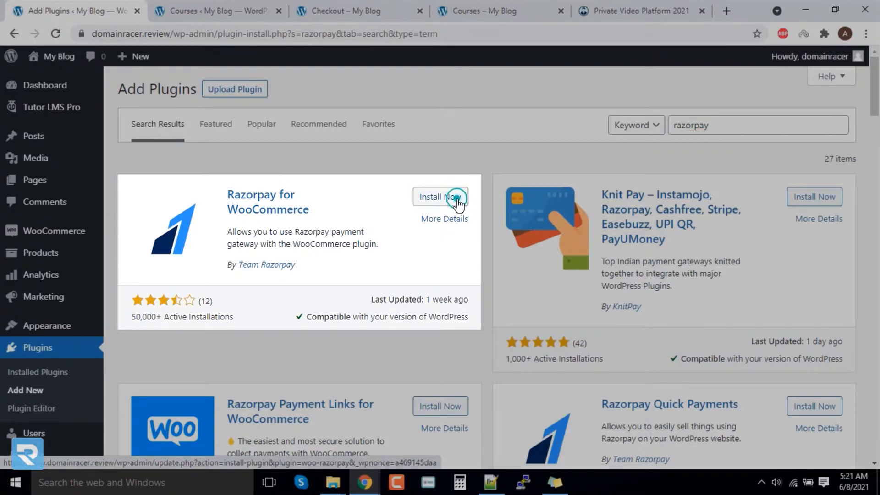
{"action": "left_click", "coordinate": [440, 197]}
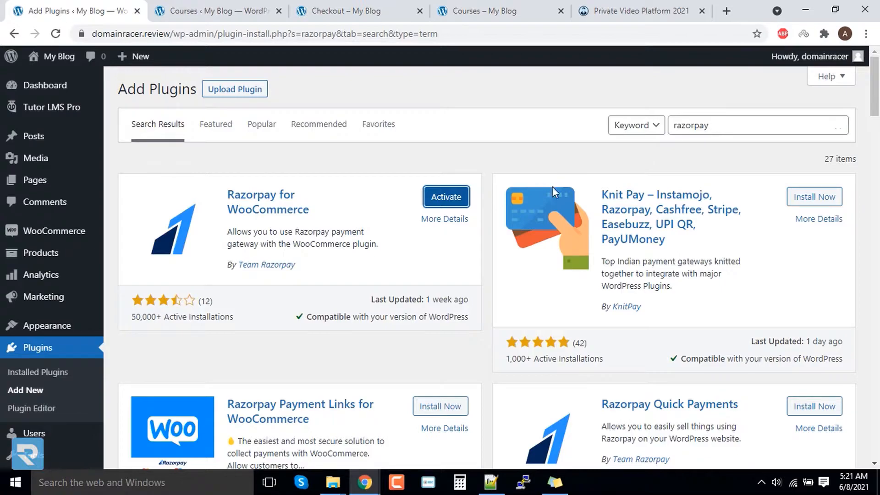
{"action": "mouse_move", "coordinate": [545, 156]}
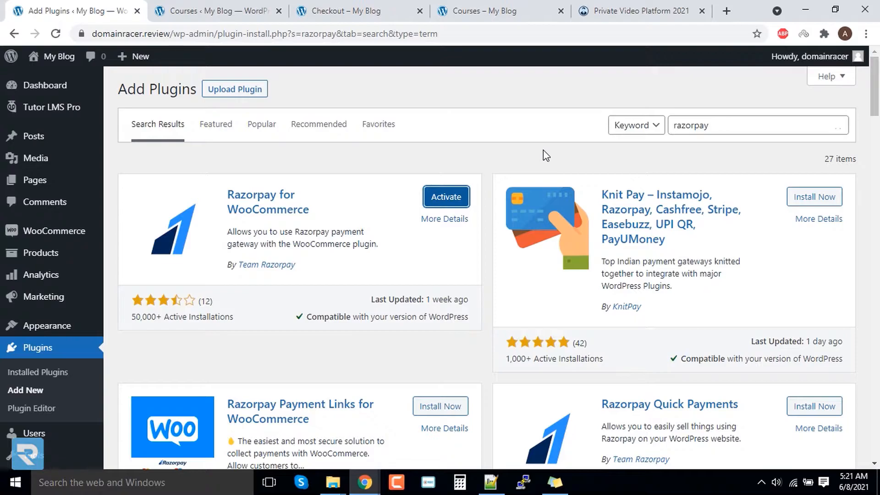
{"action": "left_click", "coordinate": [446, 197]}
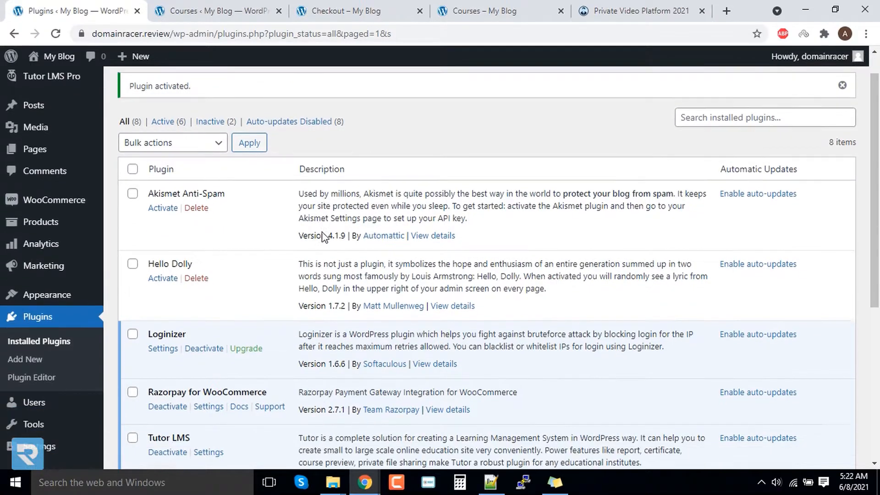
{"action": "scroll", "scroll_direction": "down", "scroll_amount": 3}
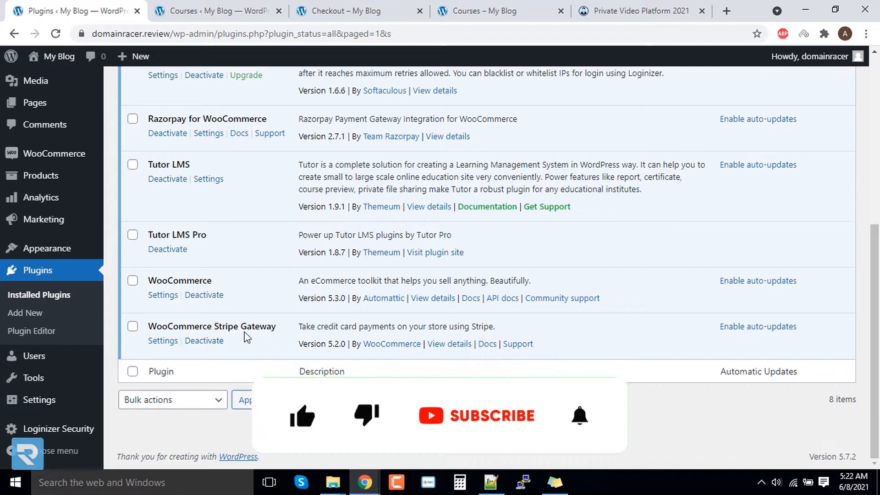
{"action": "mouse_move", "coordinate": [54, 153]}
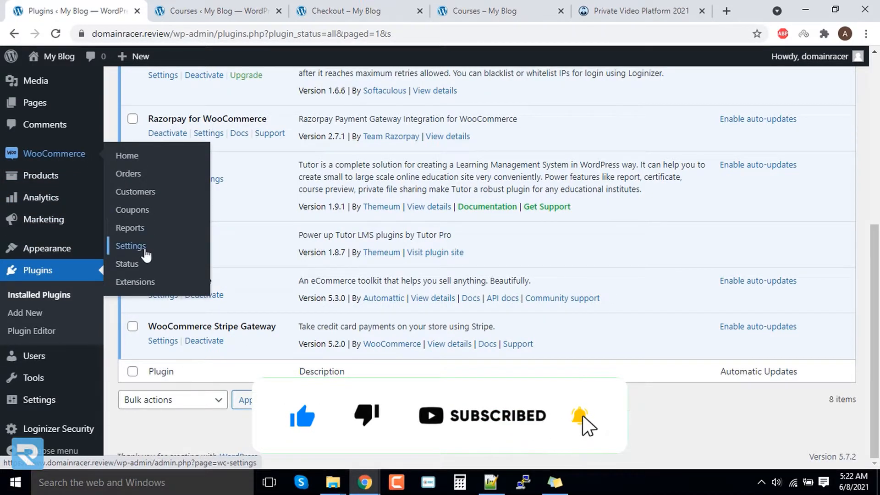
- Go to WooCommerce Settings > Payments and scroll through the gateway list
{"action": "left_click", "coordinate": [131, 246]}
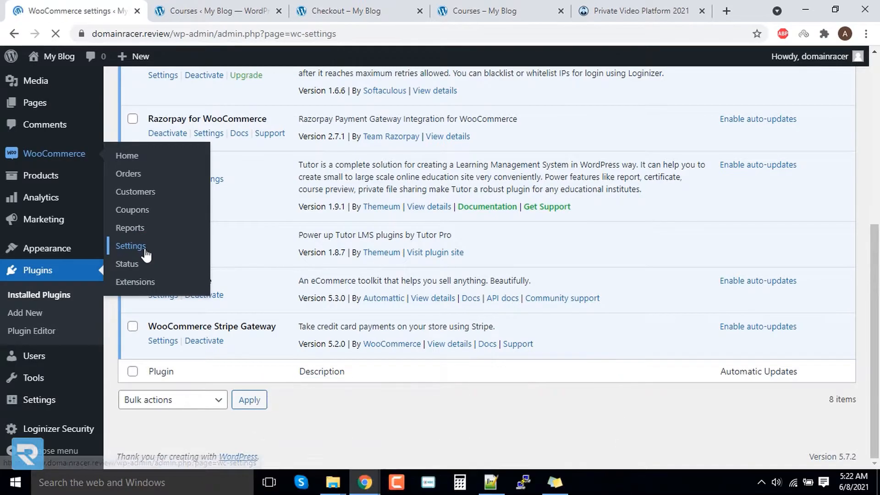
{"action": "left_click", "coordinate": [130, 246]}
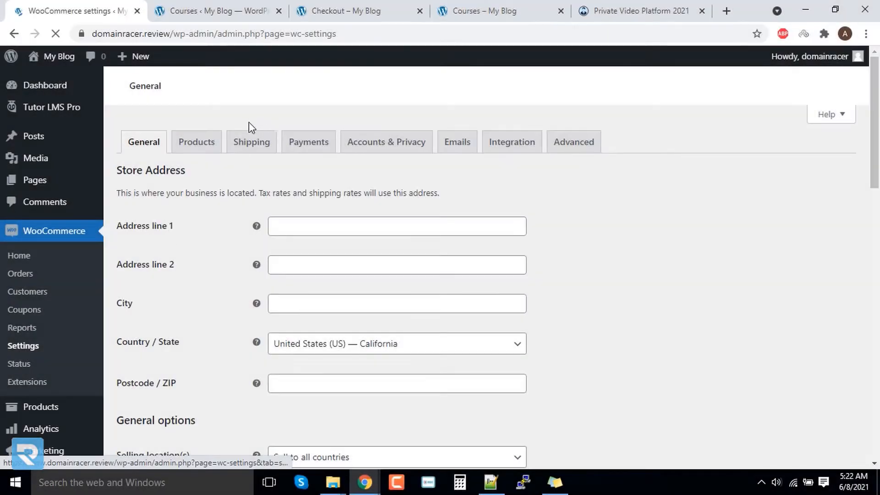
{"action": "left_click", "coordinate": [308, 141]}
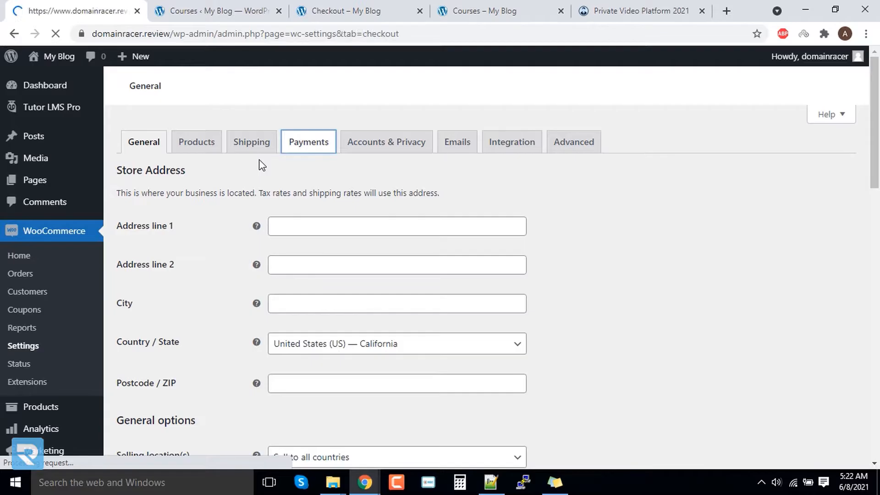
{"action": "left_click", "coordinate": [308, 142]}
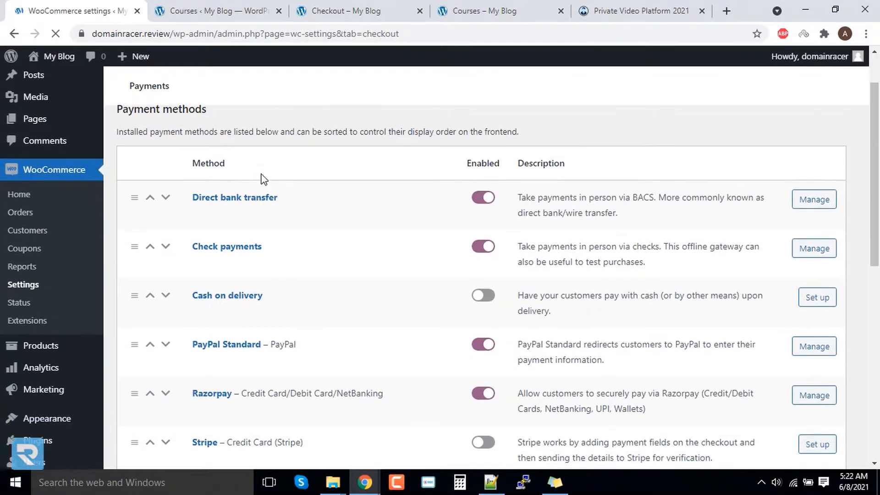
{"action": "scroll", "scroll_direction": "down", "scroll_amount": 3}
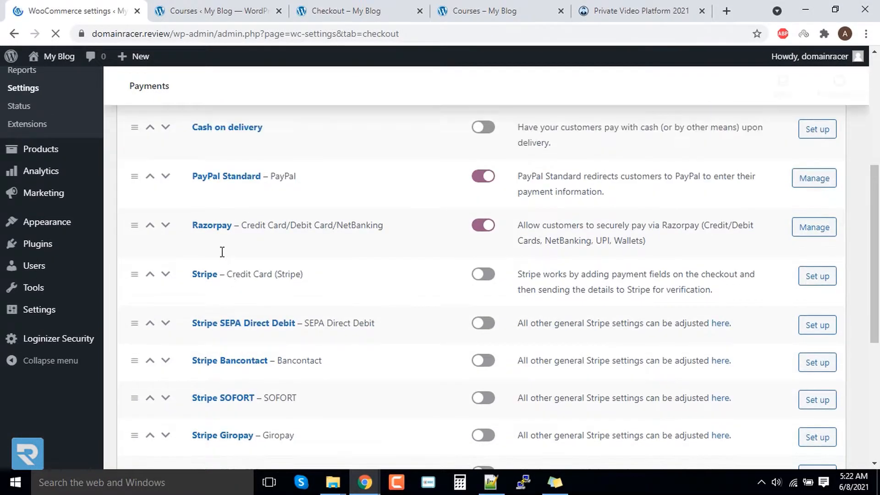
{"action": "scroll", "scroll_direction": "down", "scroll_amount": 3}
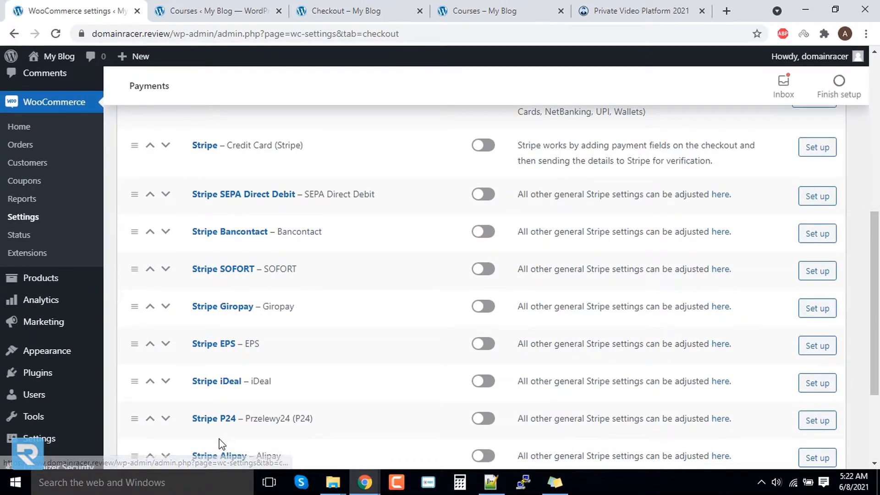
{"action": "scroll", "scroll_direction": "down", "scroll_amount": 3}
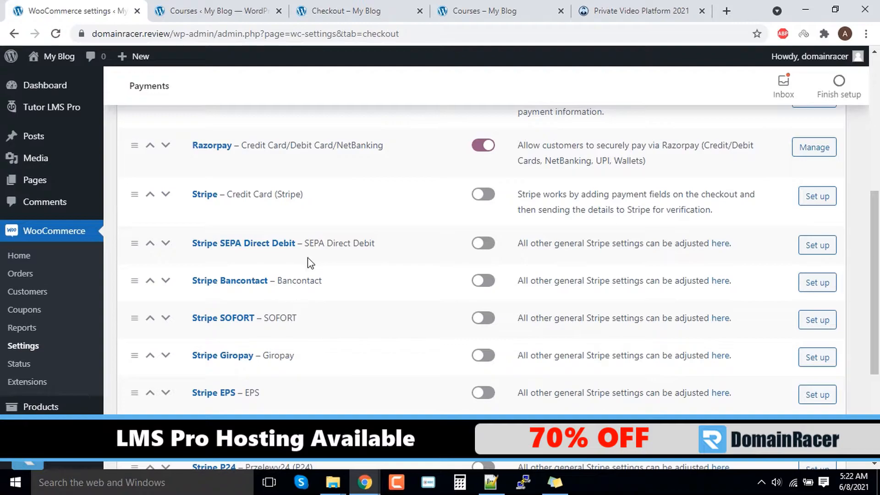
{"action": "mouse_move", "coordinate": [308, 207]}
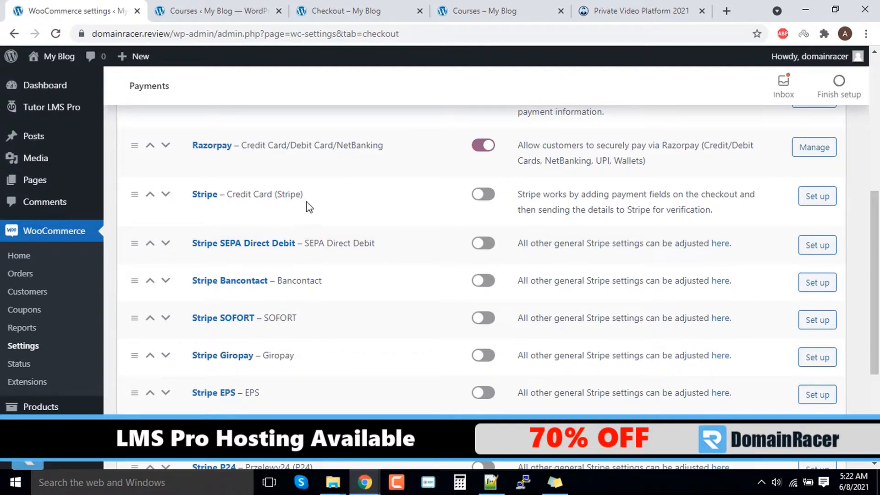
- Switch on the Stripe credit card gateway and open Razorpay's settings, selecting its checkout title
{"action": "left_click", "coordinate": [482, 193]}
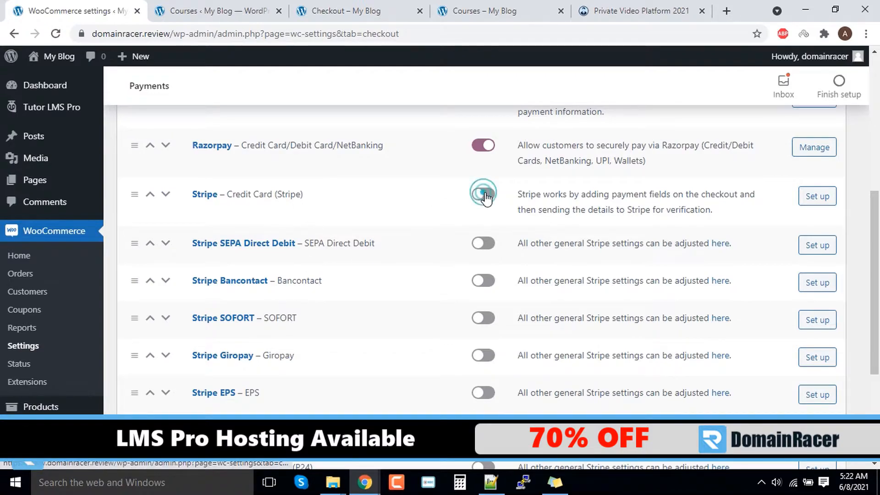
{"action": "left_click", "coordinate": [482, 193]}
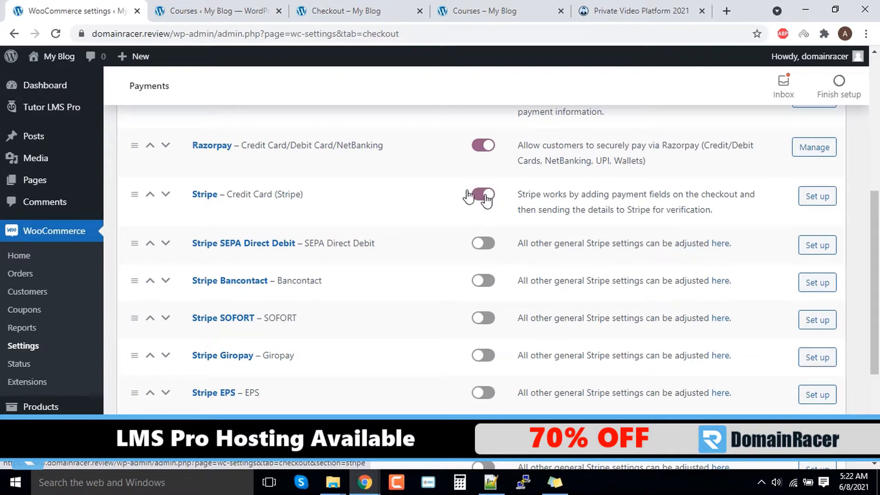
{"action": "left_click", "coordinate": [483, 194]}
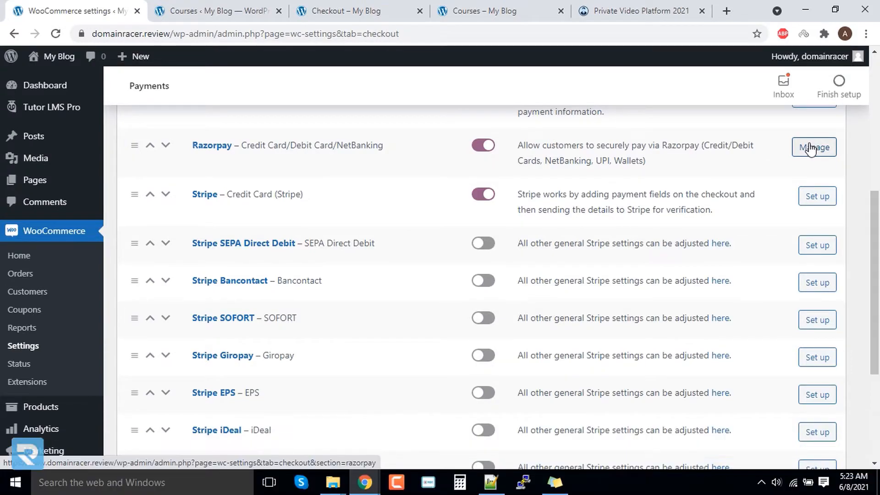
{"action": "left_click", "coordinate": [814, 148]}
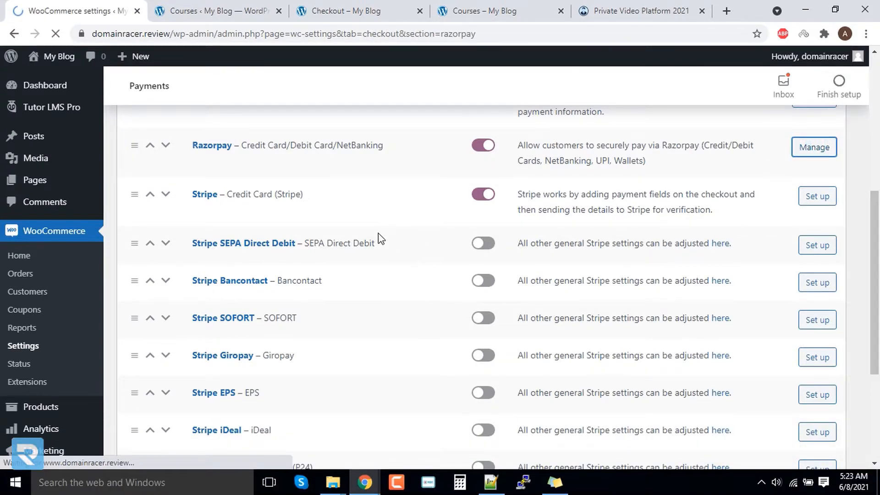
{"action": "left_click", "coordinate": [813, 147]}
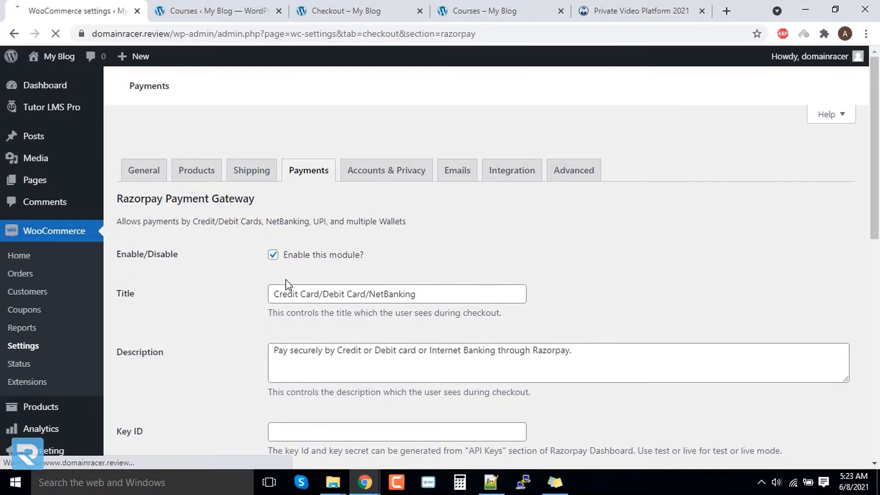
{"action": "triple_click", "coordinate": [397, 300]}
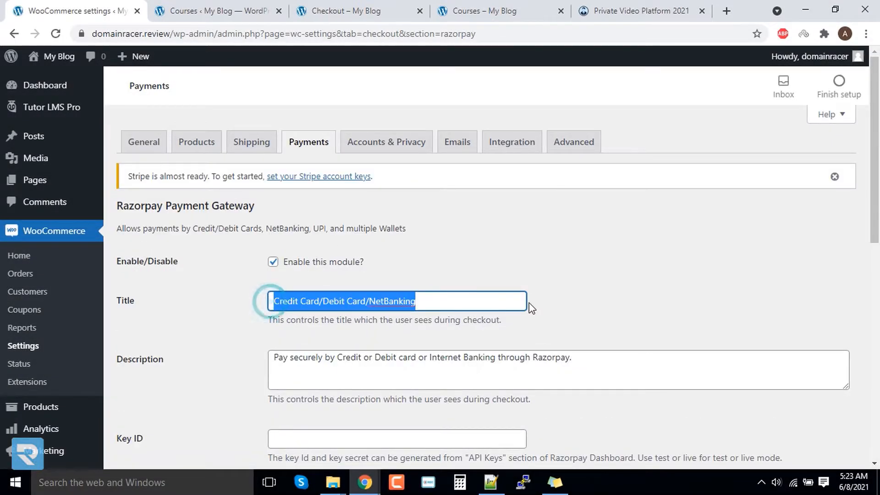
- Switch via the Courses tab to the Checkout tab to review offered payment methods
{"action": "left_click", "coordinate": [483, 11]}
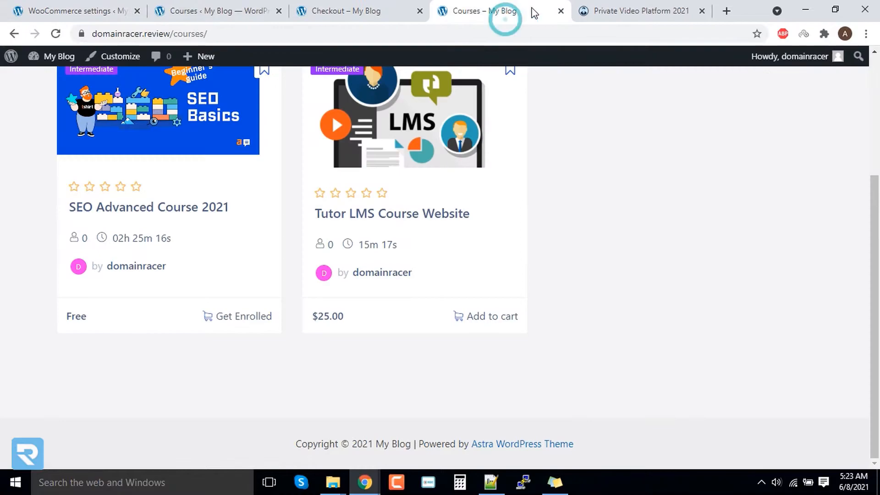
{"action": "left_click", "coordinate": [357, 11]}
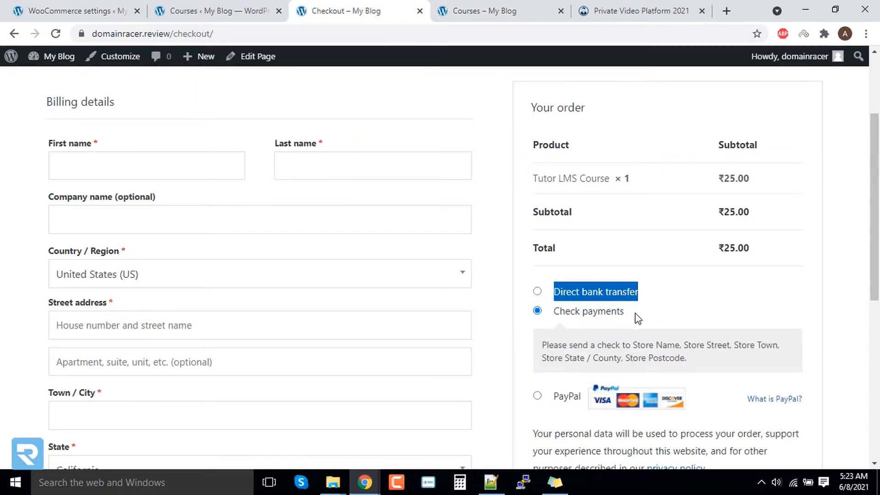
{"action": "left_click", "coordinate": [75, 11]}
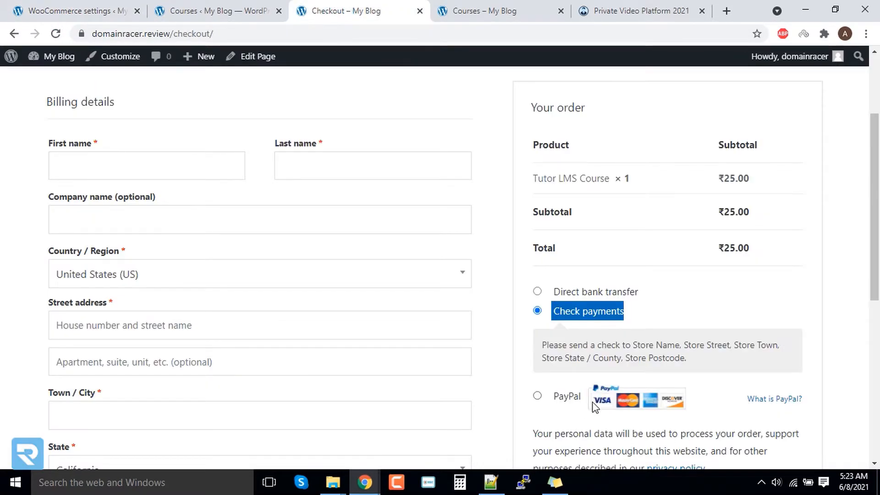
- Change Razorpay's Payment Action to Authorize and check the webhook options below
{"action": "left_click", "coordinate": [73, 10]}
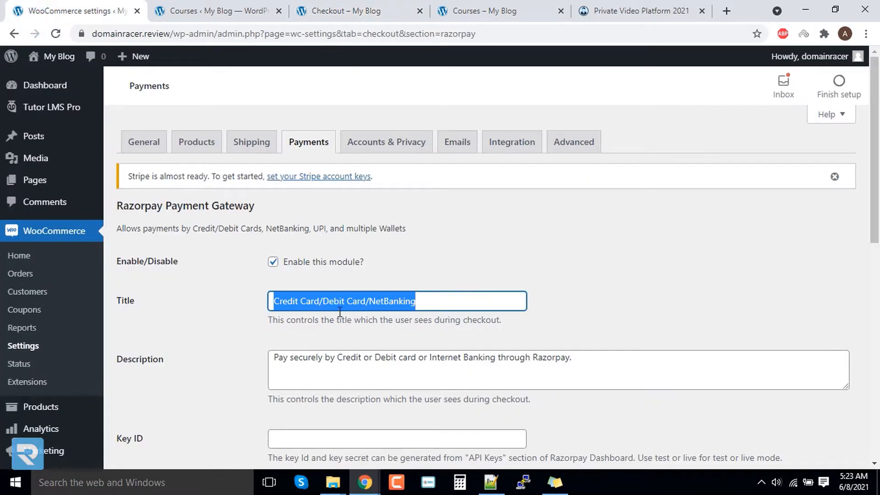
{"action": "scroll", "scroll_direction": "down", "scroll_amount": 3}
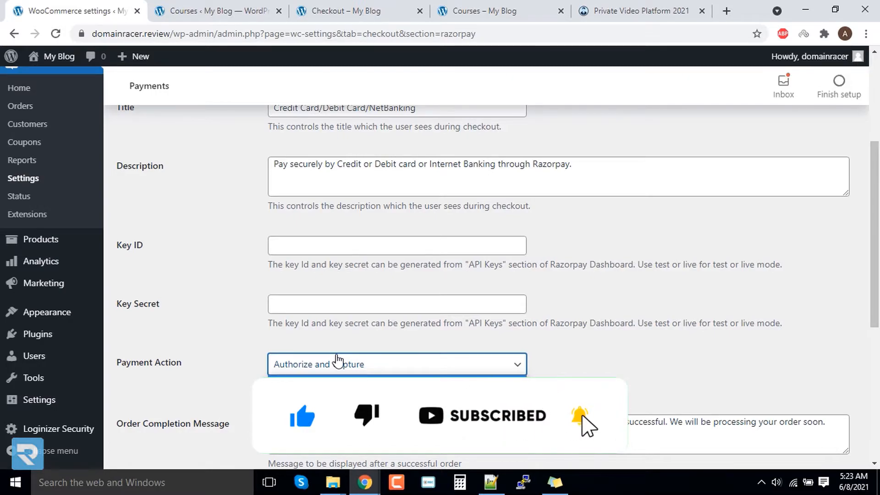
{"action": "left_click", "coordinate": [396, 363]}
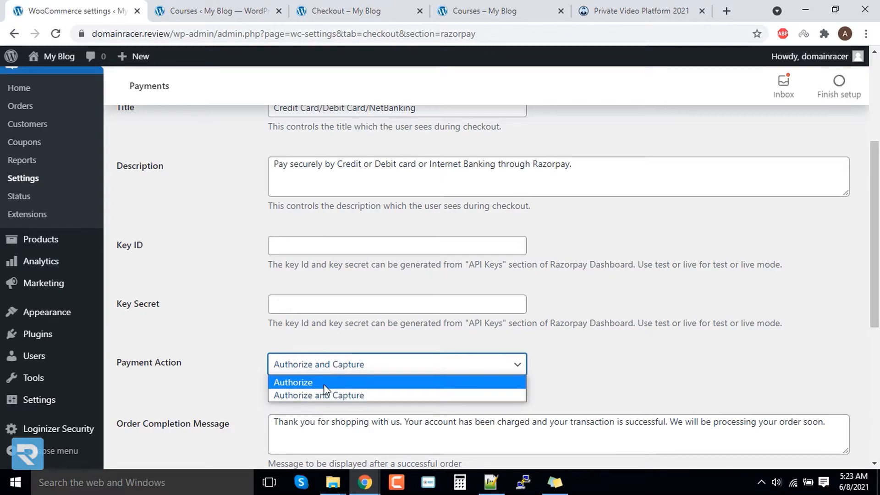
{"action": "left_click", "coordinate": [293, 383]}
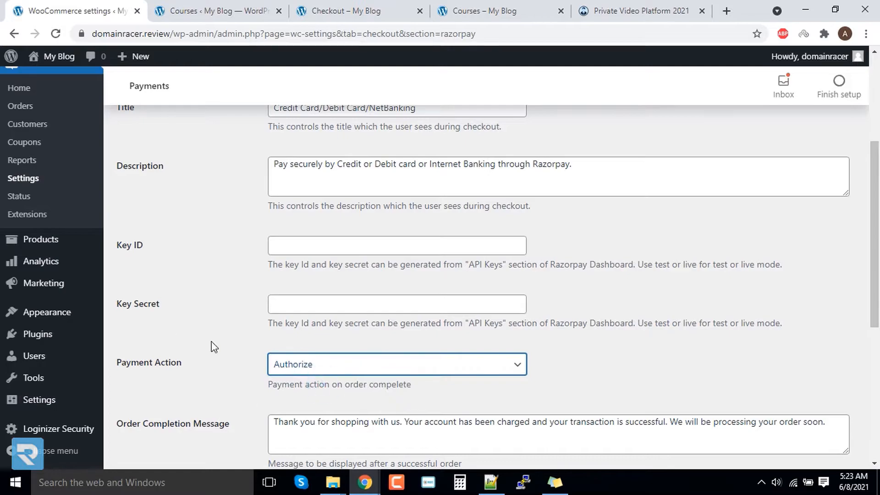
{"action": "scroll", "scroll_direction": "down", "scroll_amount": 3}
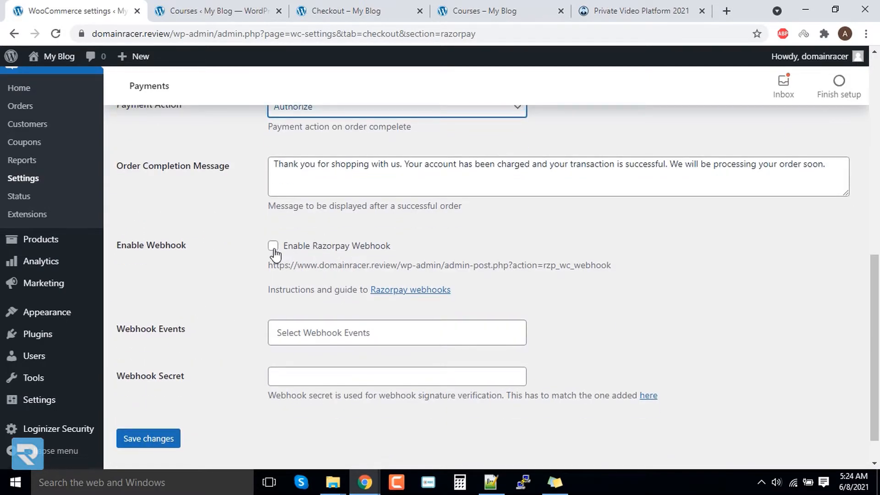
{"action": "left_click", "coordinate": [273, 246]}
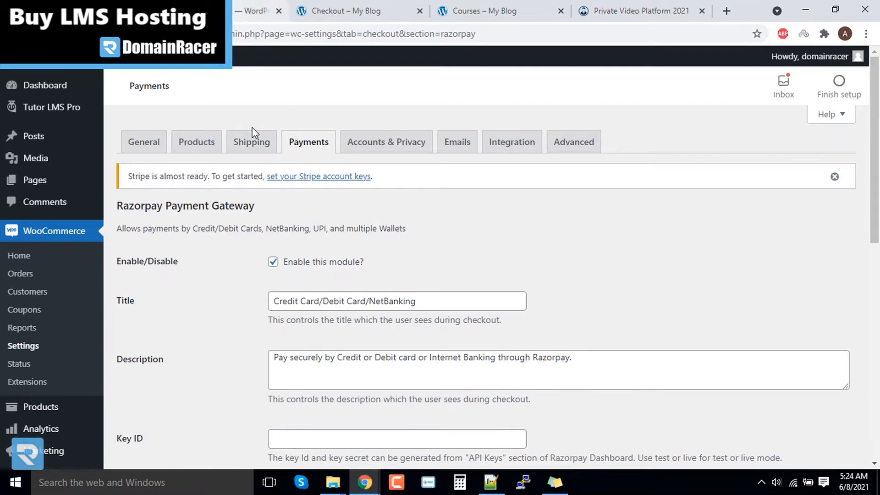
- Leave the Razorpay page without saving and open the Stripe gateway settings
{"action": "left_click", "coordinate": [308, 141]}
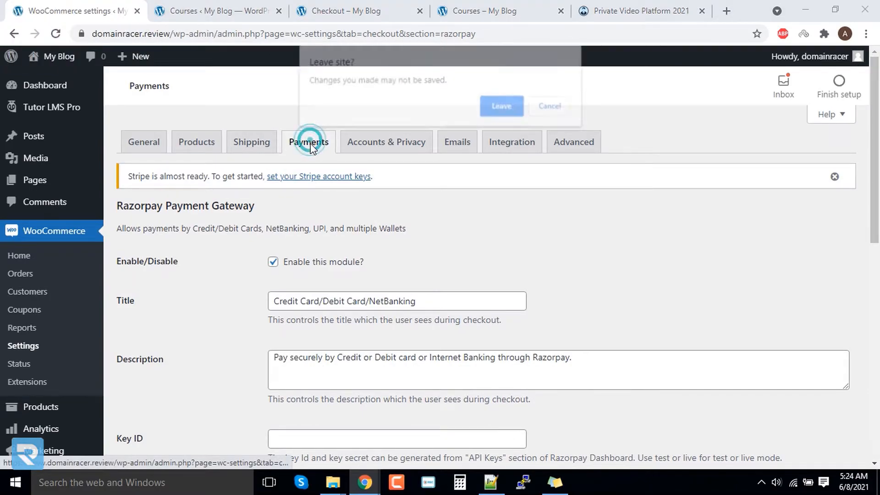
{"action": "left_click", "coordinate": [500, 106]}
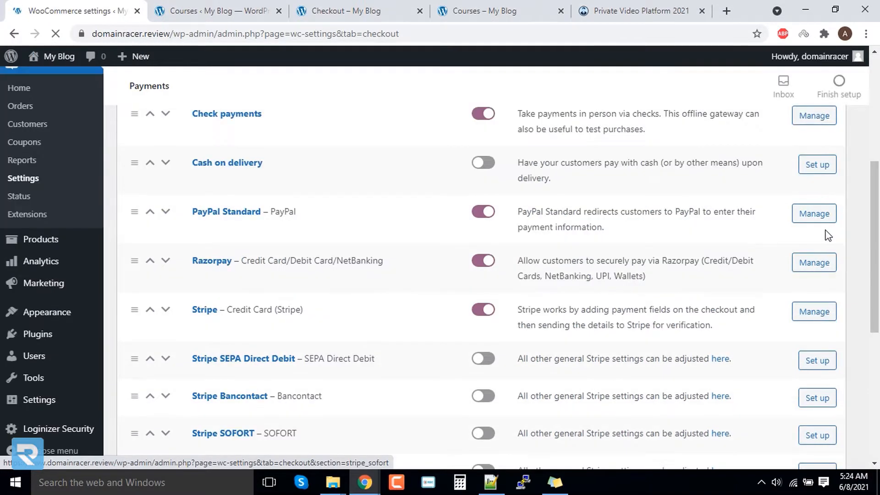
{"action": "left_click", "coordinate": [814, 312]}
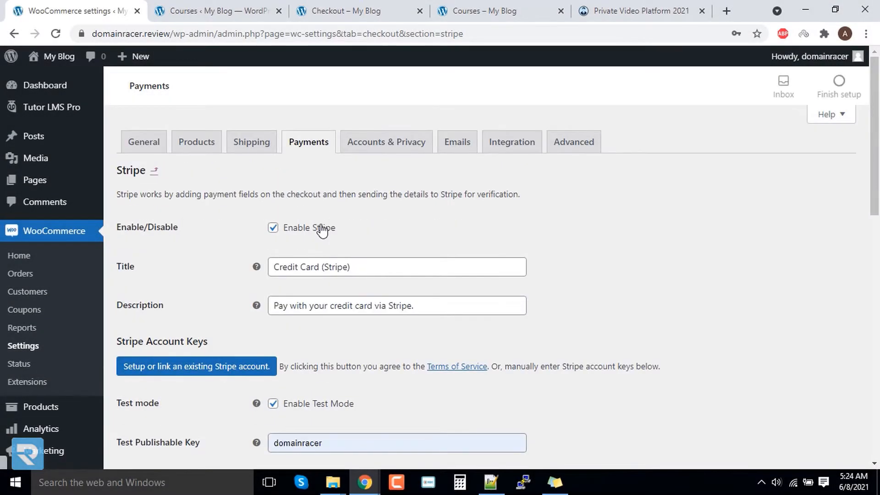
{"action": "scroll", "scroll_direction": "down", "scroll_amount": 3}
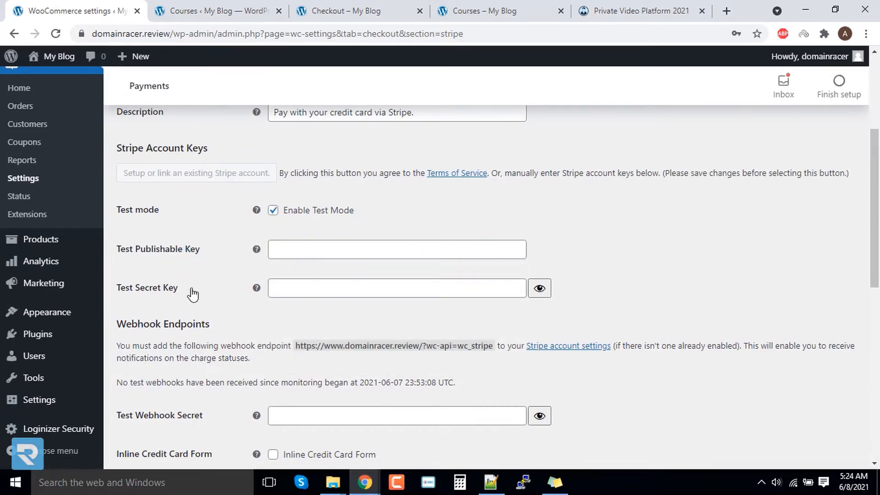
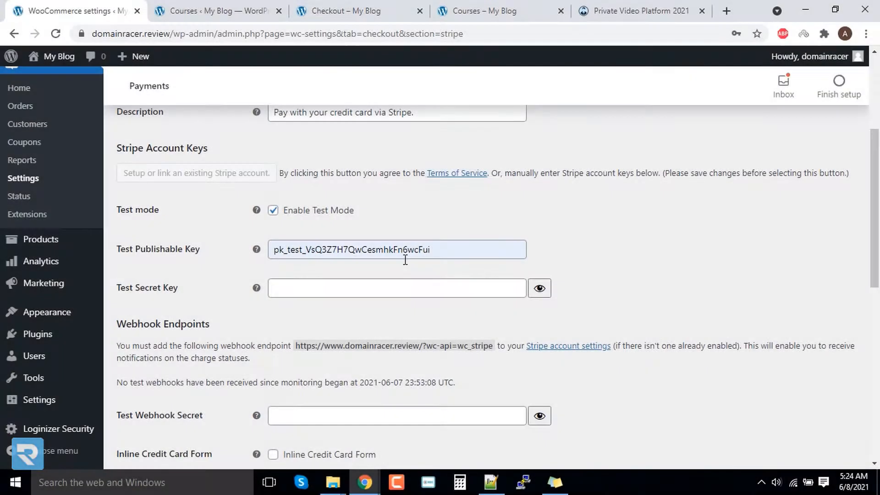
{"action": "mouse_move", "coordinate": [320, 250]}
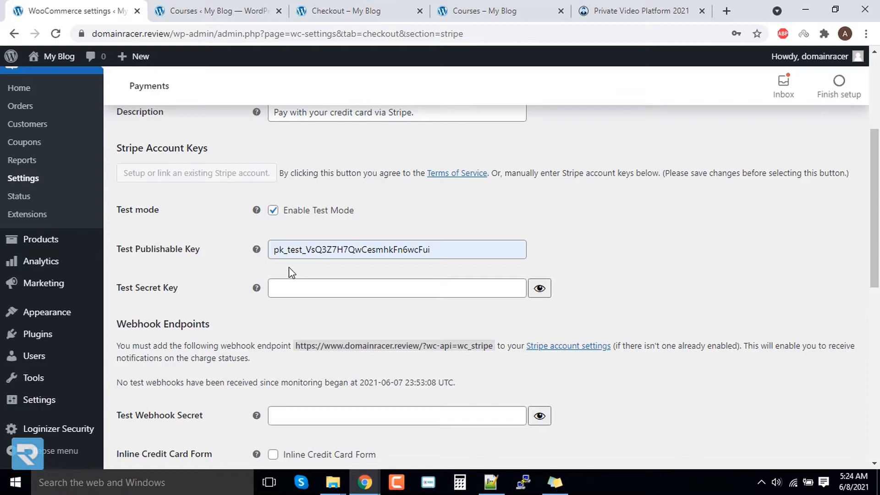
{"action": "mouse_move", "coordinate": [256, 288]}
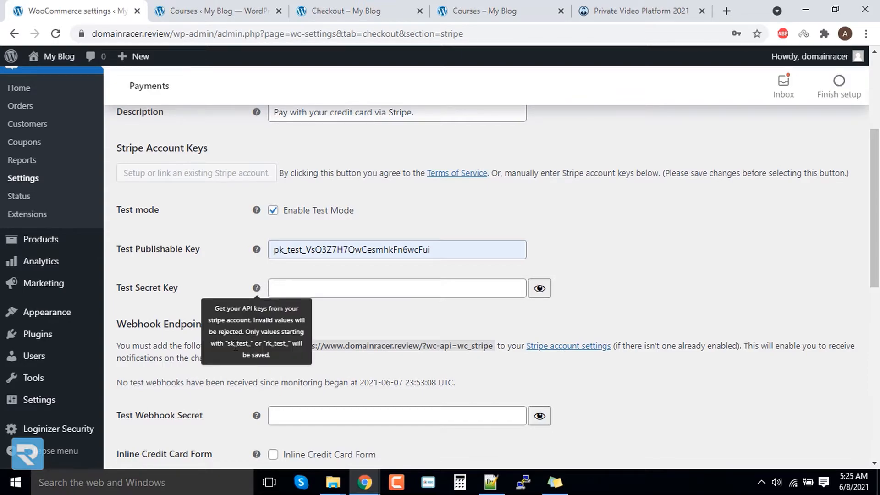
{"action": "left_click", "coordinate": [396, 288]}
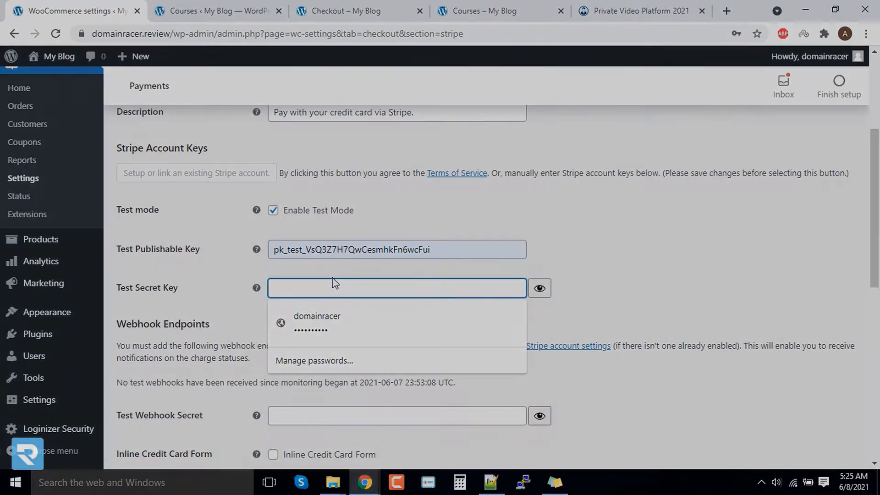
{"action": "scroll", "scroll_direction": "down", "scroll_amount": 3}
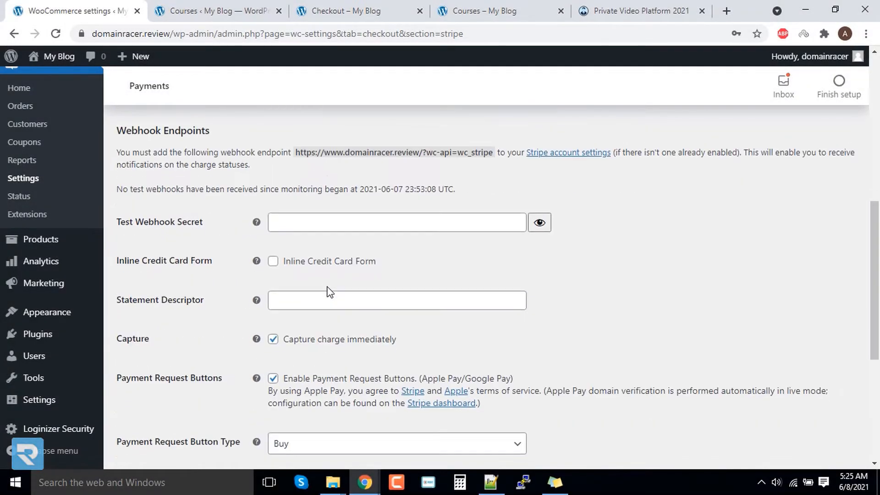
{"action": "scroll", "scroll_direction": "down", "scroll_amount": 3}
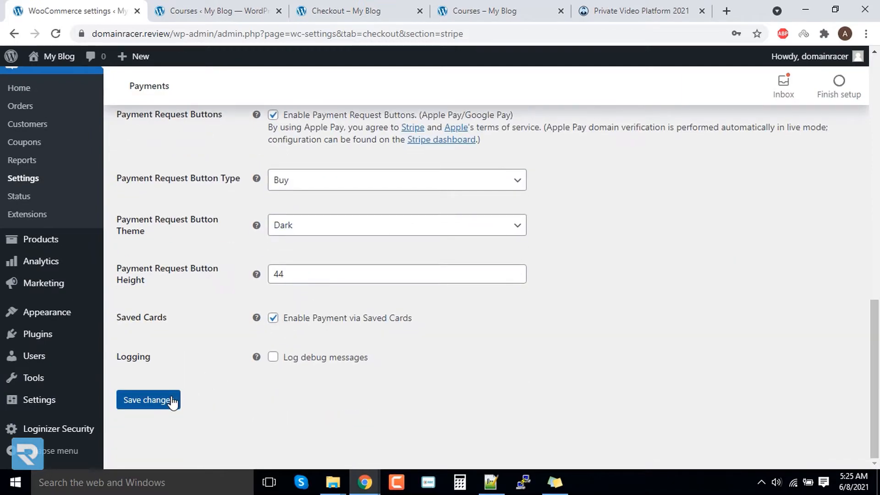
- Toggle Stripe test mode off and back on, save changes, and view the Checkout tab
{"action": "left_click", "coordinate": [147, 400]}
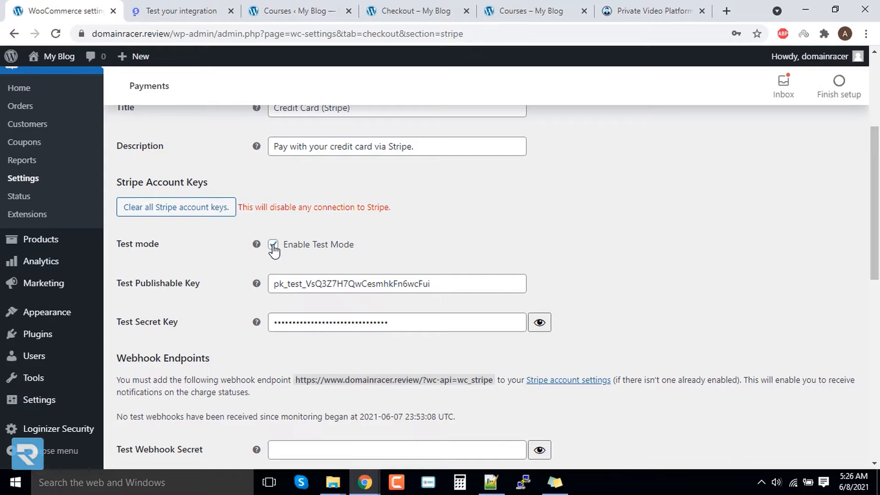
{"action": "left_click", "coordinate": [273, 245]}
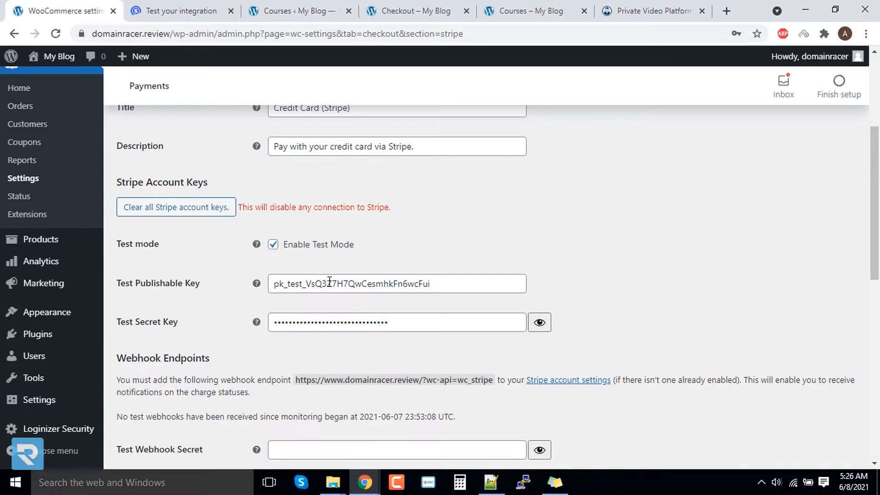
{"action": "mouse_move", "coordinate": [326, 237]}
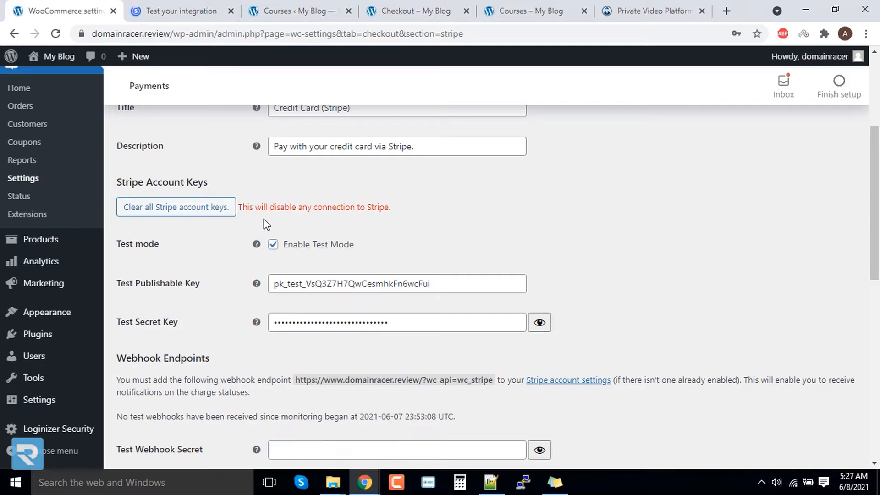
{"action": "mouse_move", "coordinate": [292, 252]}
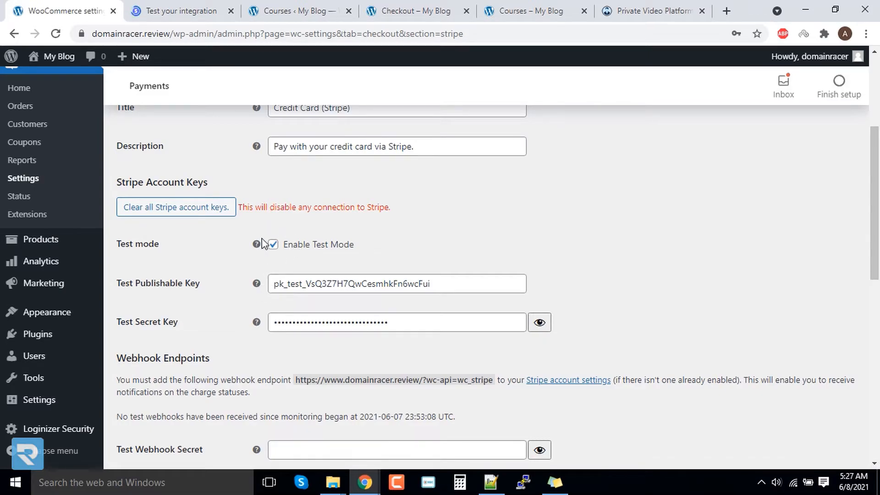
{"action": "left_click", "coordinate": [272, 244]}
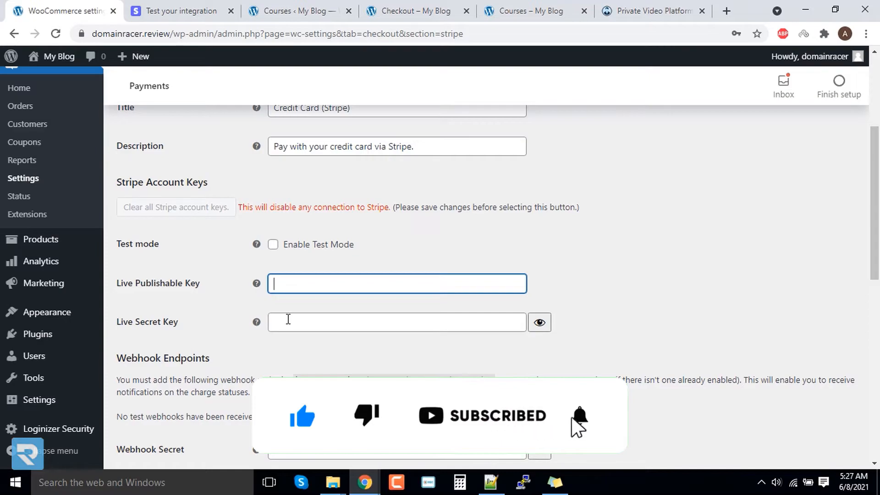
{"action": "left_click", "coordinate": [272, 245]}
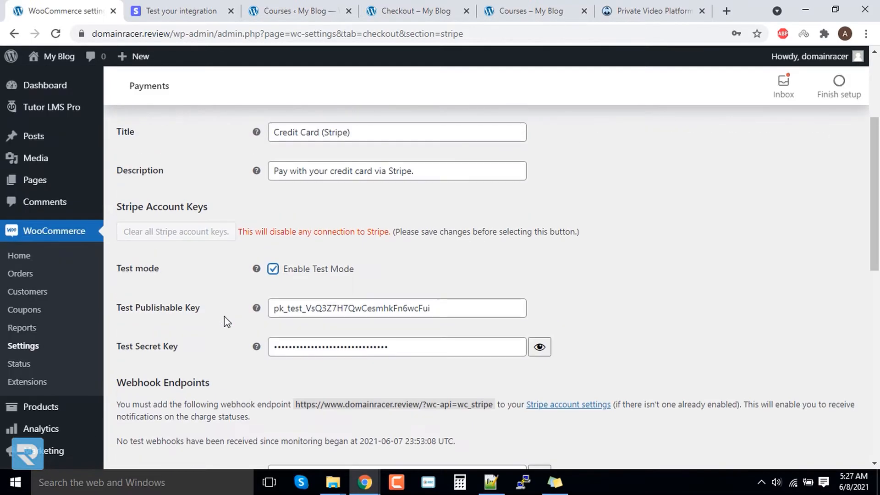
{"action": "scroll", "scroll_direction": "down", "scroll_amount": 3}
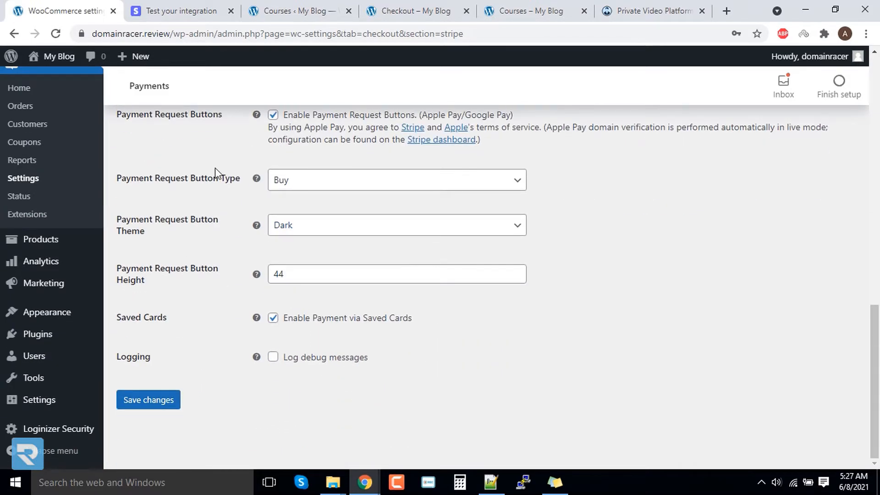
{"action": "left_click", "coordinate": [416, 10]}
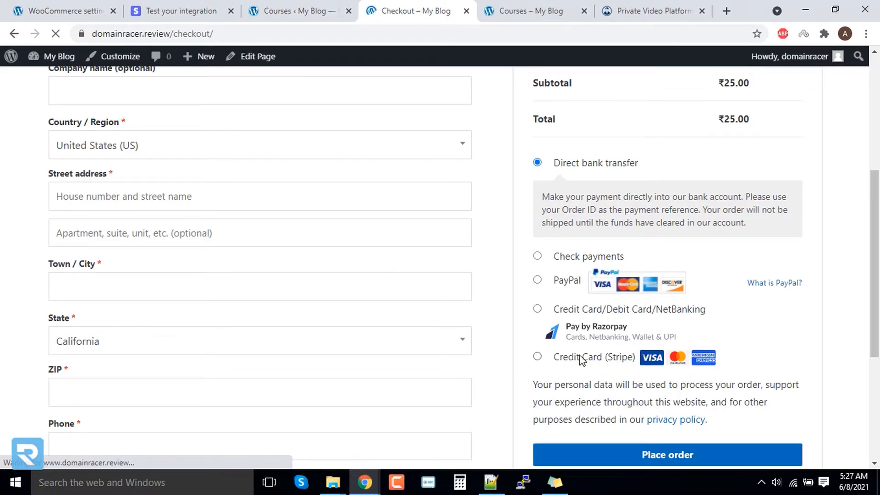
- Select Credit Card (Stripe) at checkout and scroll Stripe's docs to the test card numbers
{"action": "left_click", "coordinate": [538, 356]}
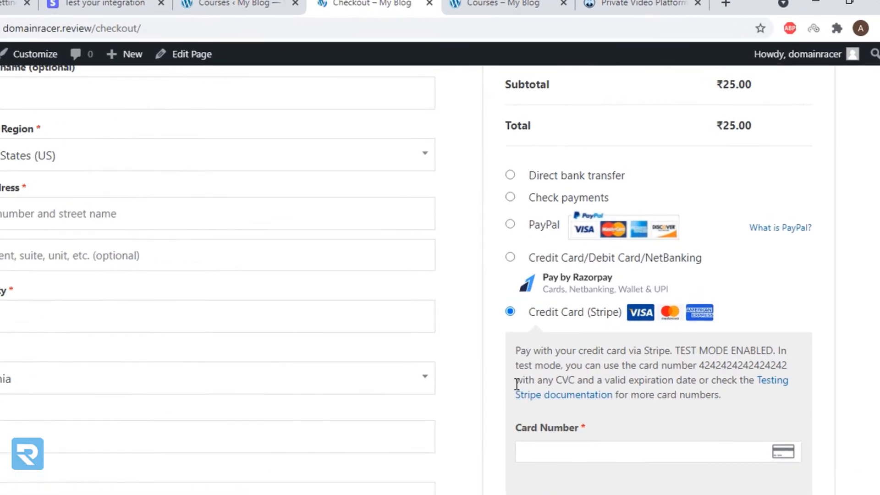
{"action": "scroll", "scroll_direction": "down", "scroll_amount": 3}
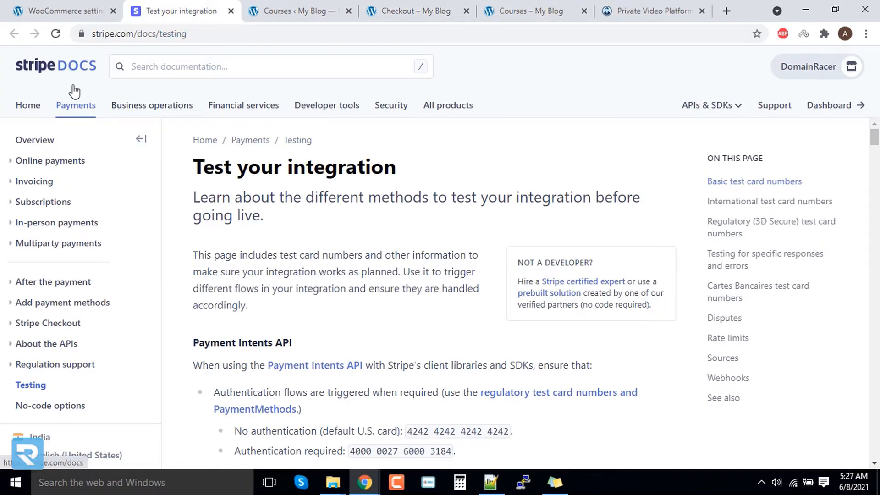
{"action": "scroll", "scroll_direction": "down", "scroll_amount": 3}
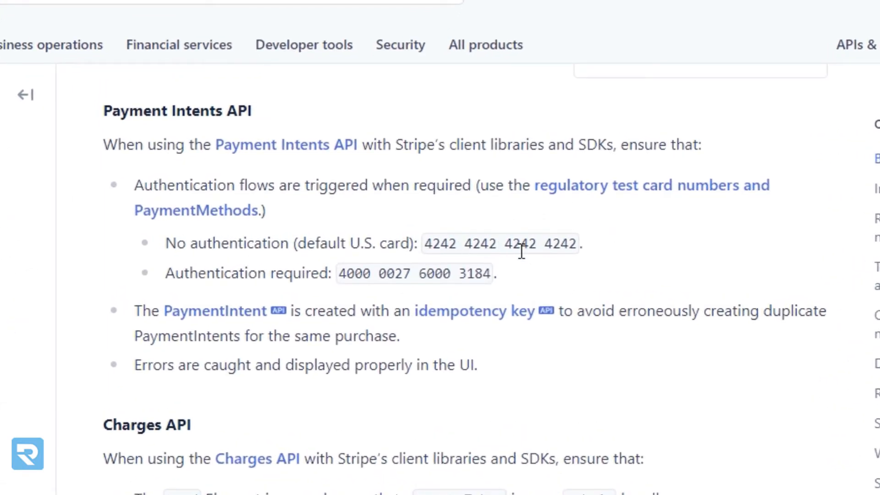
{"action": "left_click", "coordinate": [417, 11]}
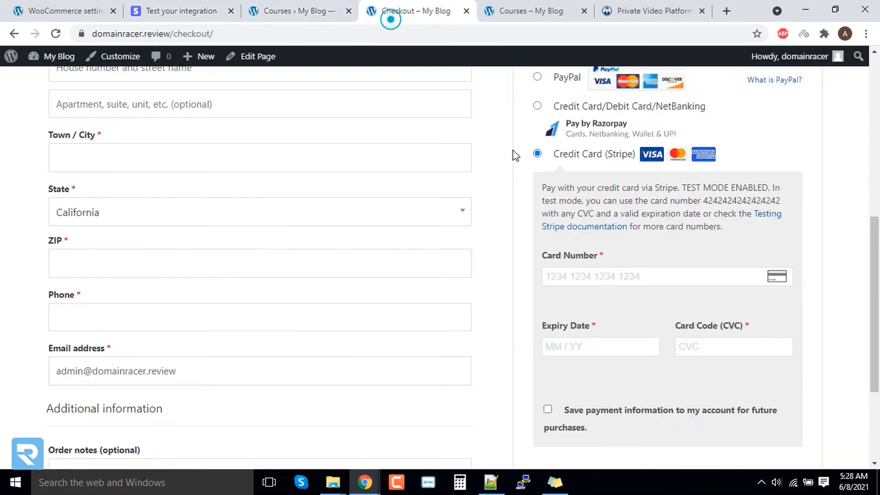
{"action": "type", "text": "4242 4242 4242 4242"}
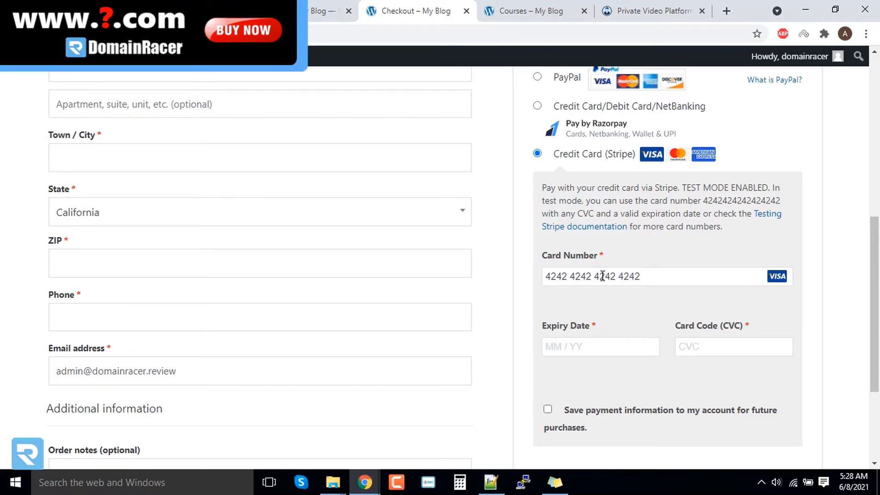
{"action": "mouse_move", "coordinate": [653, 367]}
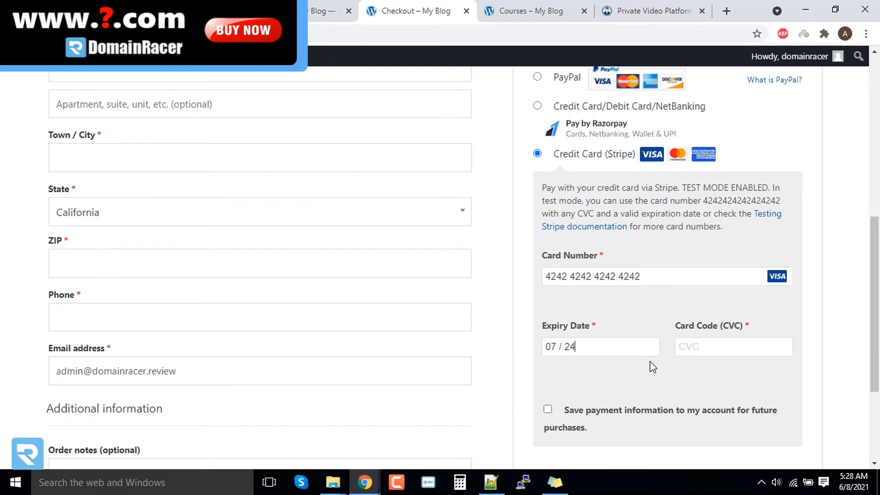
{"action": "left_click", "coordinate": [733, 347]}
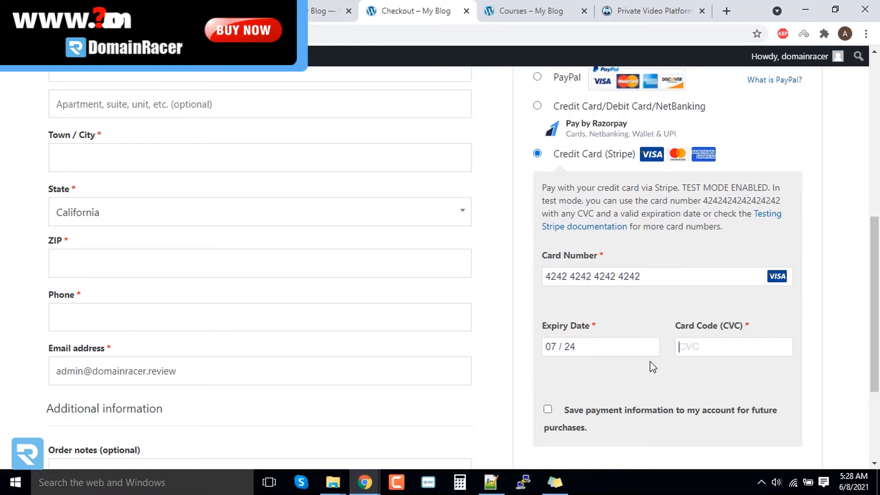
{"action": "type", "text": "123"}
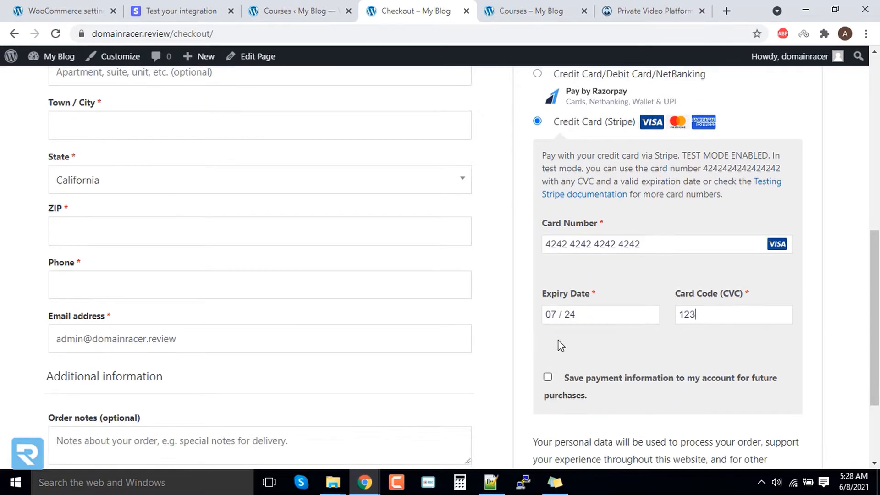
{"action": "scroll", "scroll_direction": "down", "scroll_amount": 3}
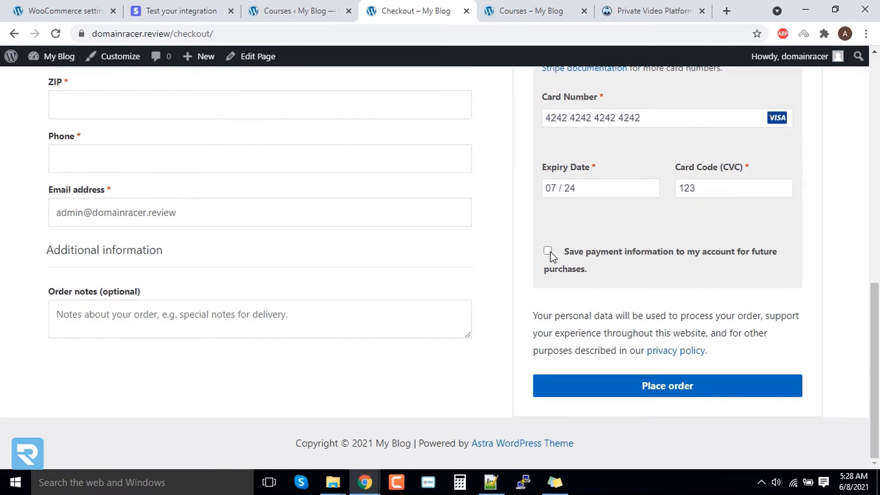
{"action": "left_click", "coordinate": [548, 251]}
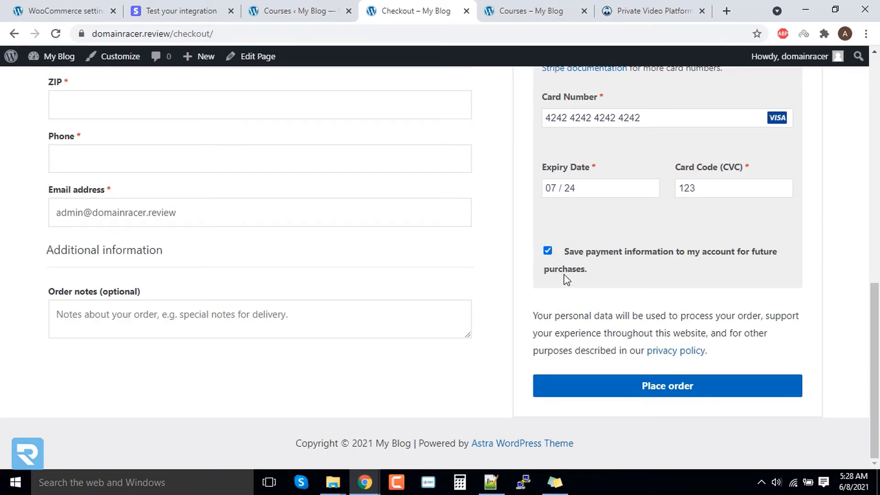
{"action": "scroll", "scroll_direction": "up", "scroll_amount": 3}
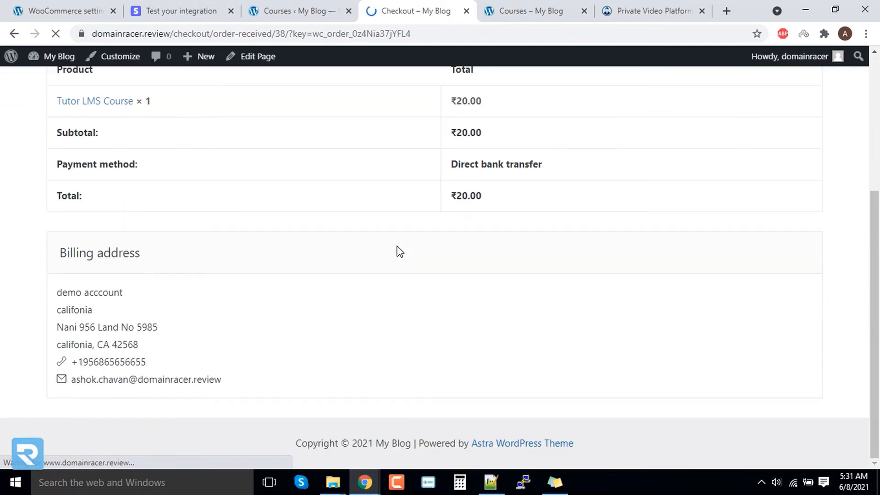
- Go to the Tutor LMS learner Dashboard showing 0 enrolled courses and 2 total courses
{"action": "scroll", "scroll_direction": "up", "scroll_amount": 3}
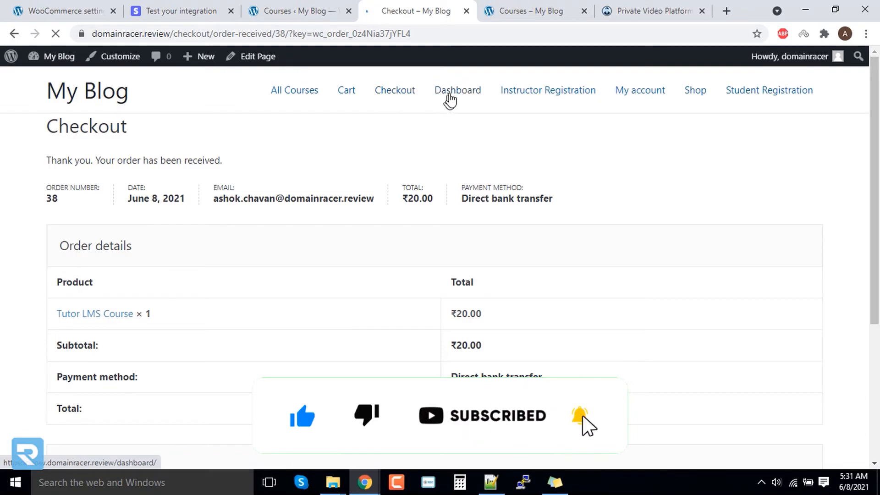
{"action": "left_click", "coordinate": [458, 90]}
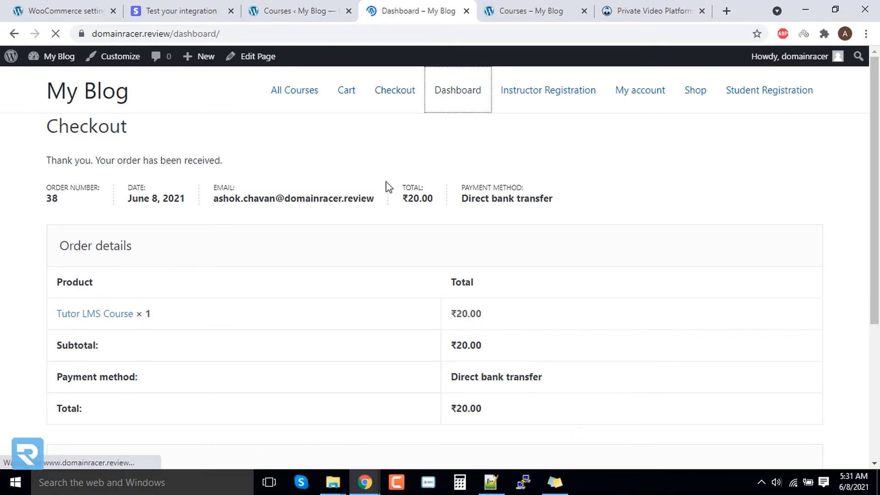
{"action": "left_click", "coordinate": [458, 90]}
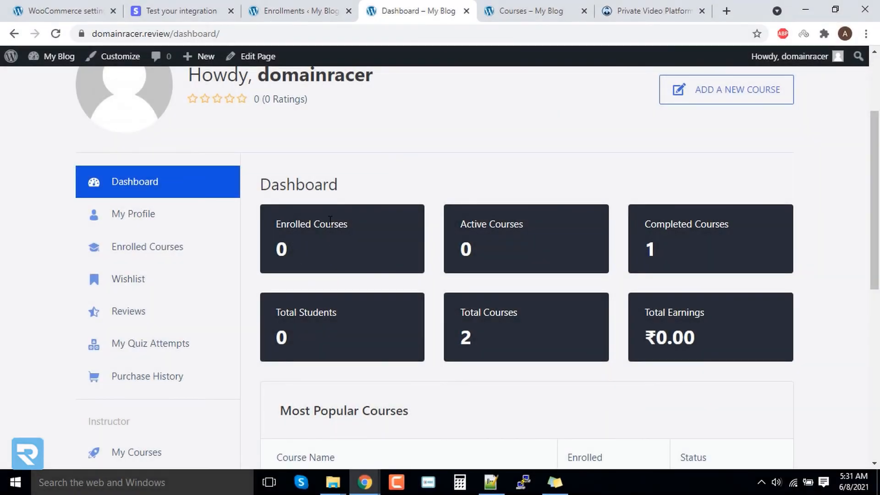
{"action": "mouse_move", "coordinate": [319, 247]}
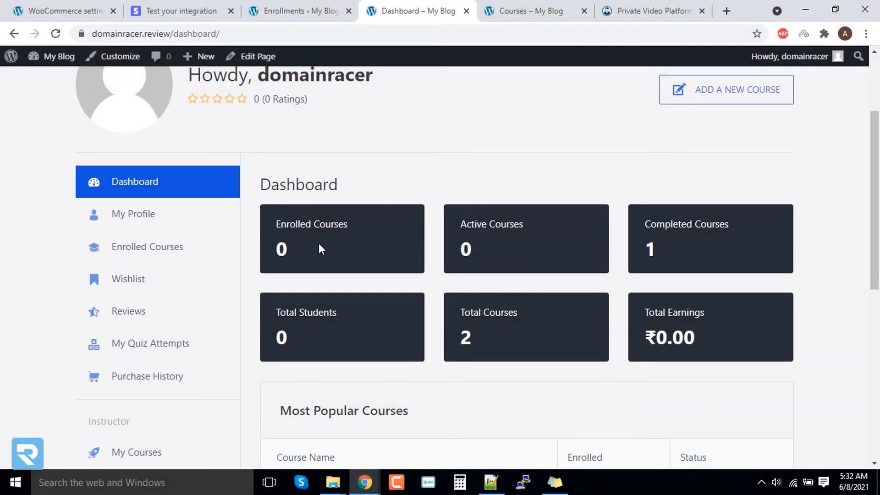
{"action": "mouse_move", "coordinate": [299, 10]}
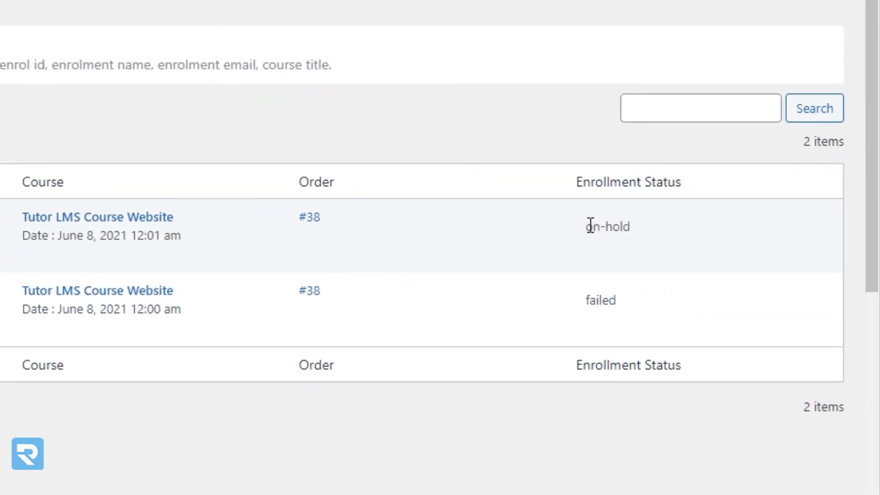
{"action": "mouse_move", "coordinate": [633, 245]}
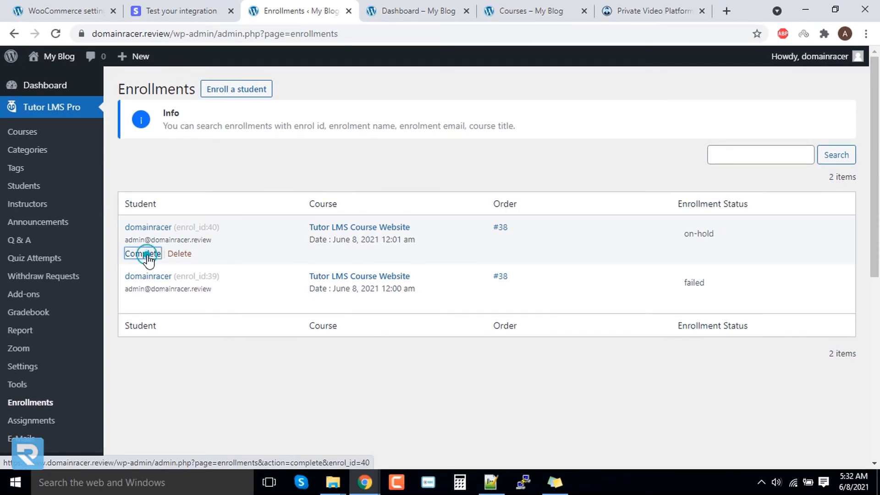
- Mark the on-hold Course Website enrollment for order #38 as Complete
{"action": "left_click", "coordinate": [142, 253]}
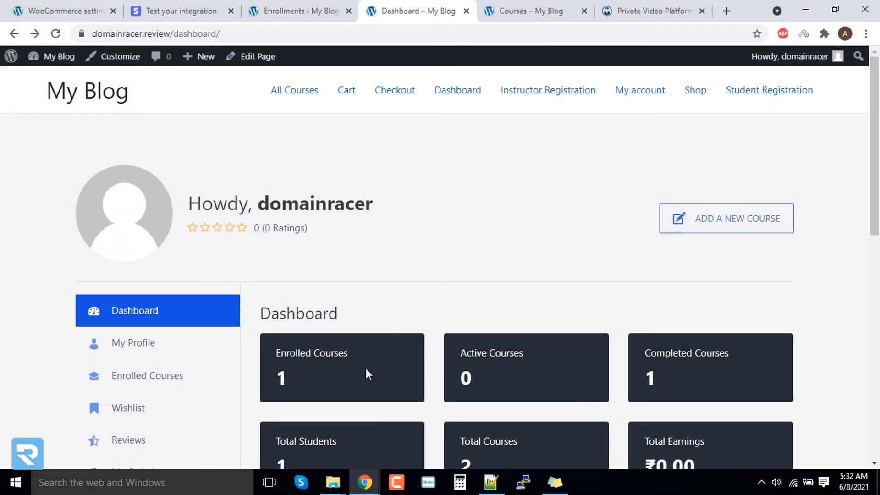
- View Enrolled Courses, listing Tutor LMS Course Website at 1 of 3 lessons, 33%
{"action": "scroll", "scroll_direction": "down", "scroll_amount": 3}
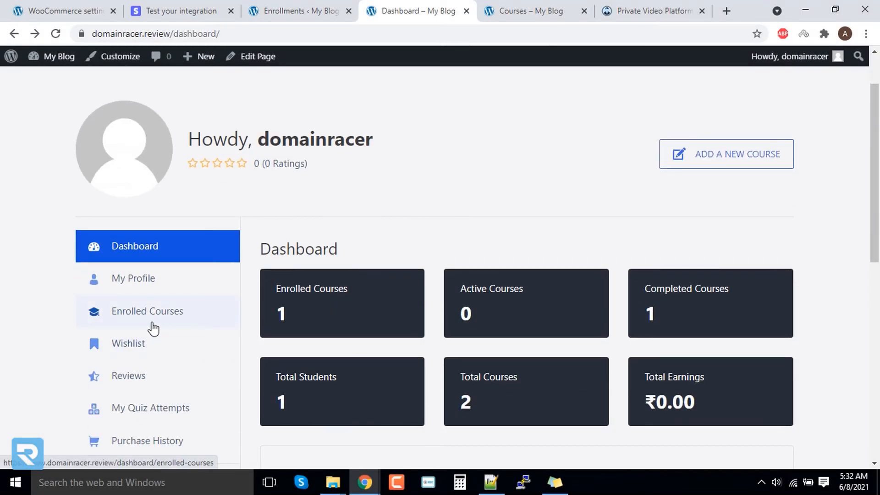
{"action": "left_click", "coordinate": [147, 311]}
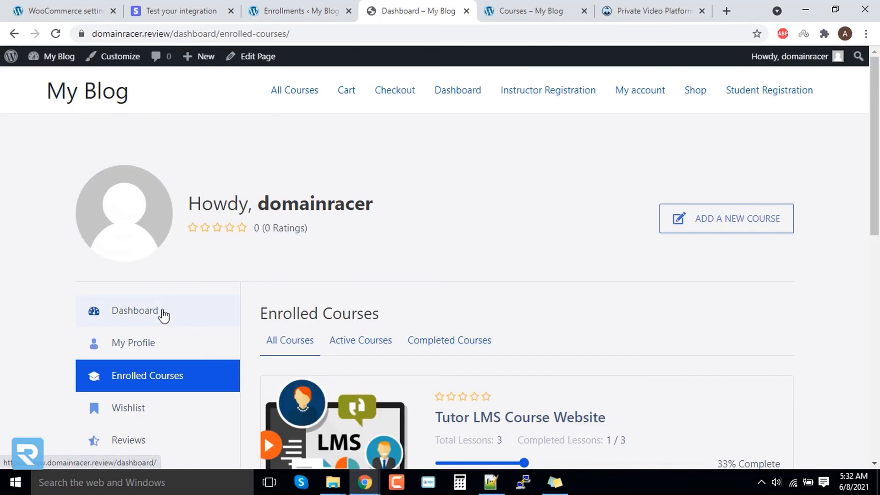
{"action": "scroll", "scroll_direction": "down", "scroll_amount": 3}
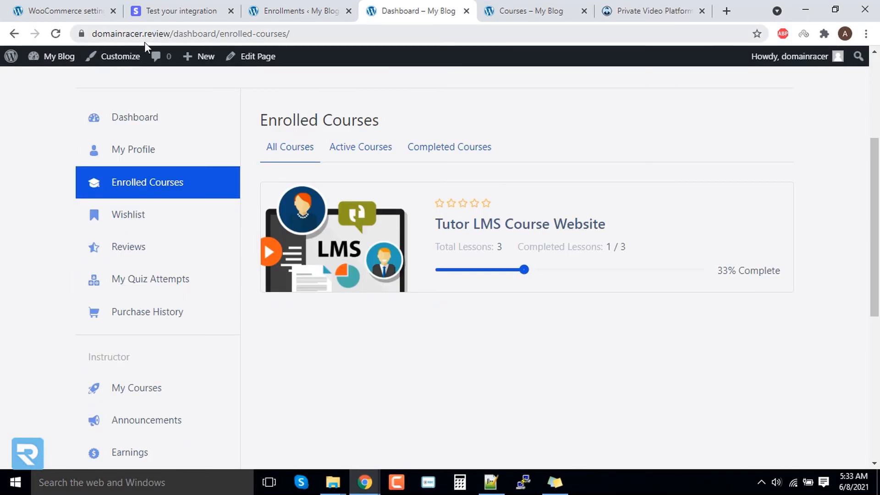